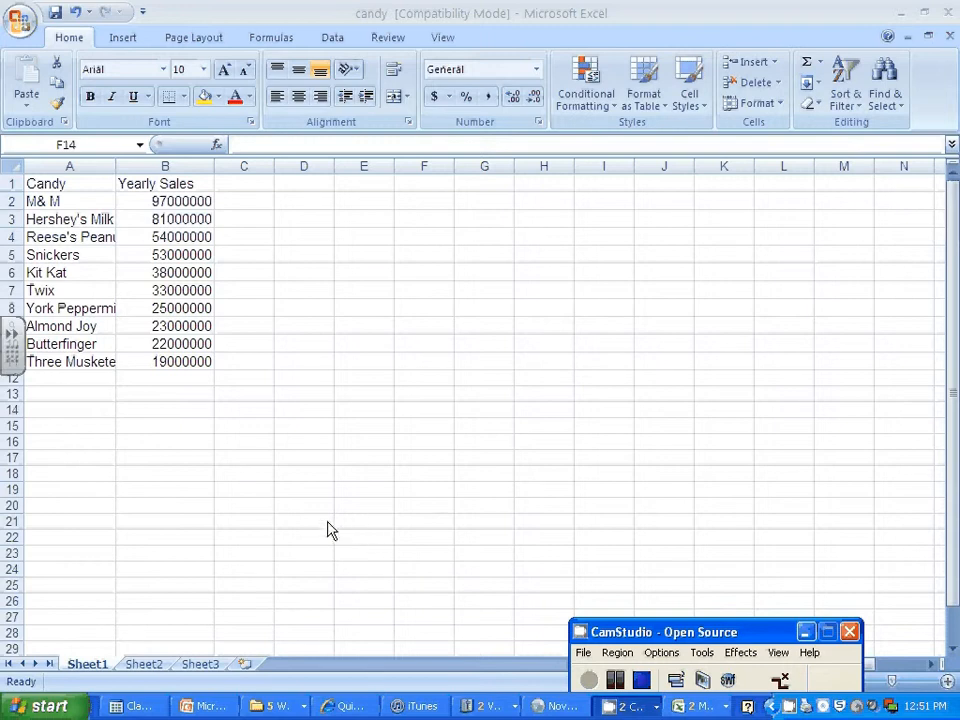
{"action": "mouse_move", "coordinate": [119, 423]}
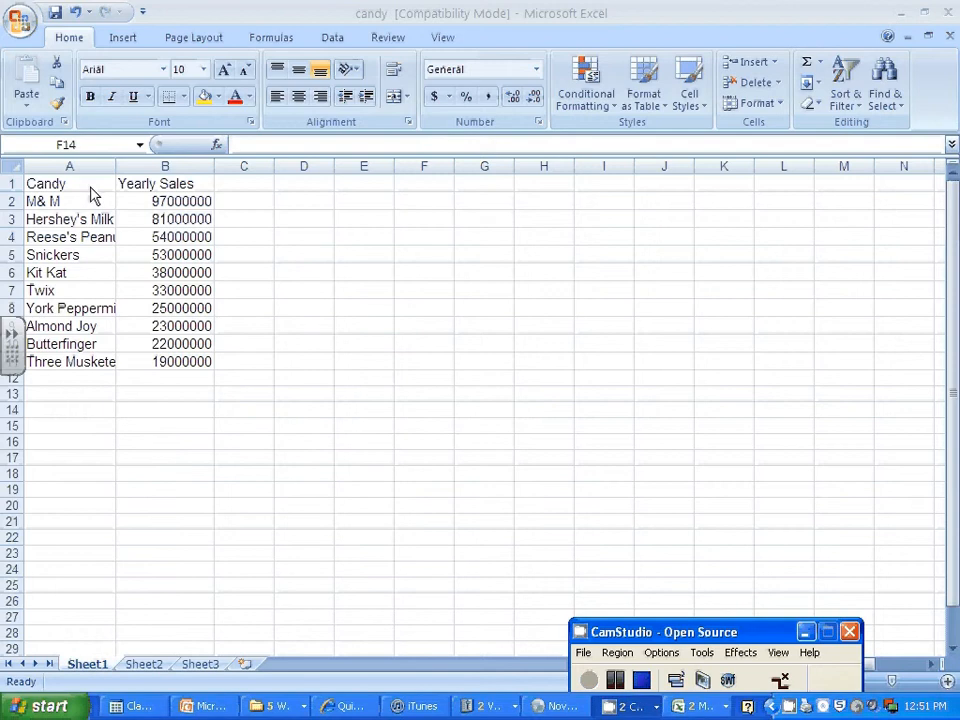
{"action": "mouse_move", "coordinate": [40, 185]}
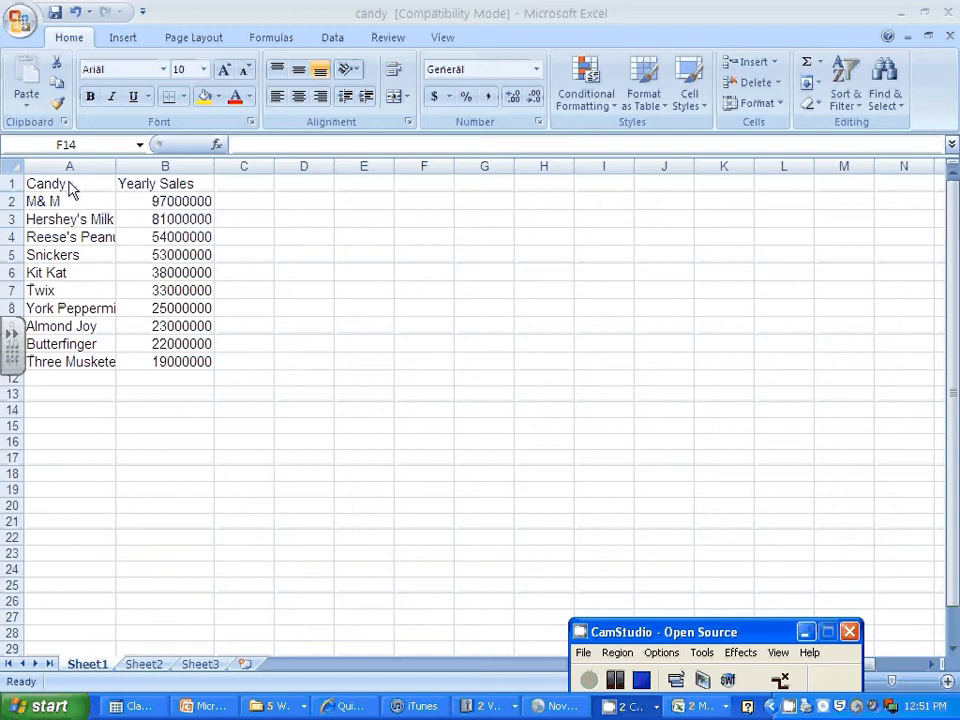
{"action": "mouse_move", "coordinate": [60, 245]}
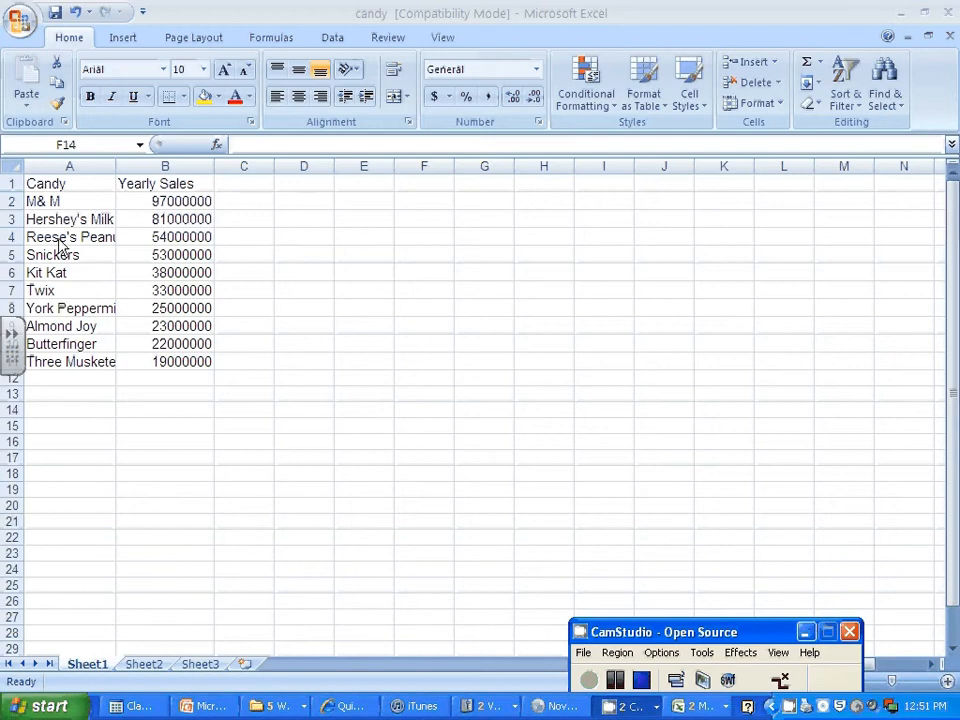
{"action": "mouse_move", "coordinate": [63, 375]}
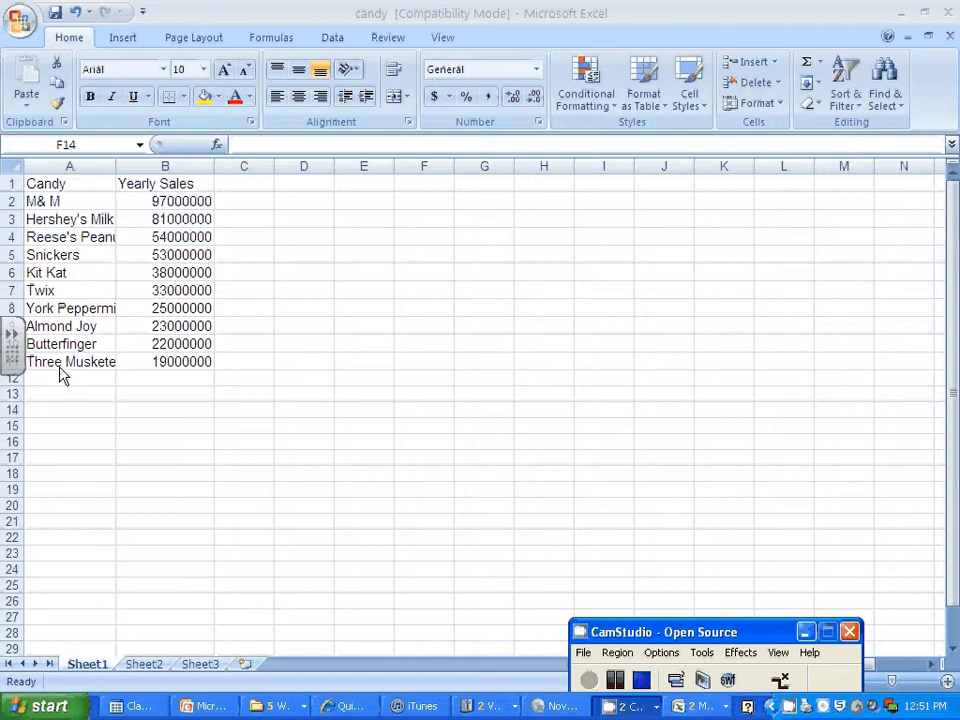
{"action": "mouse_move", "coordinate": [378, 392]}
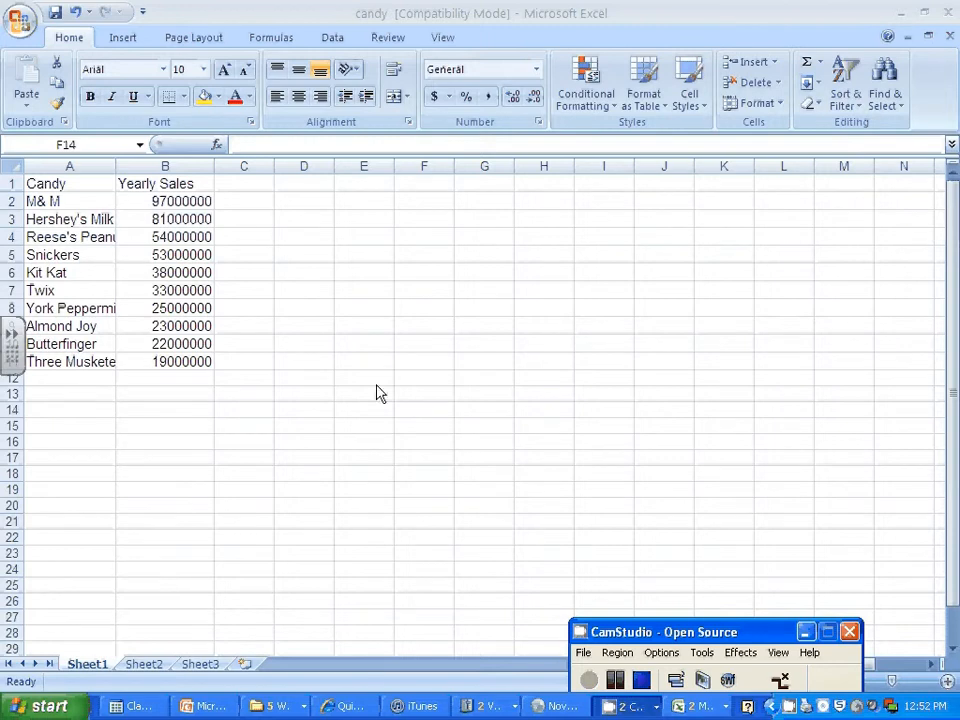
{"action": "mouse_move", "coordinate": [135, 188]}
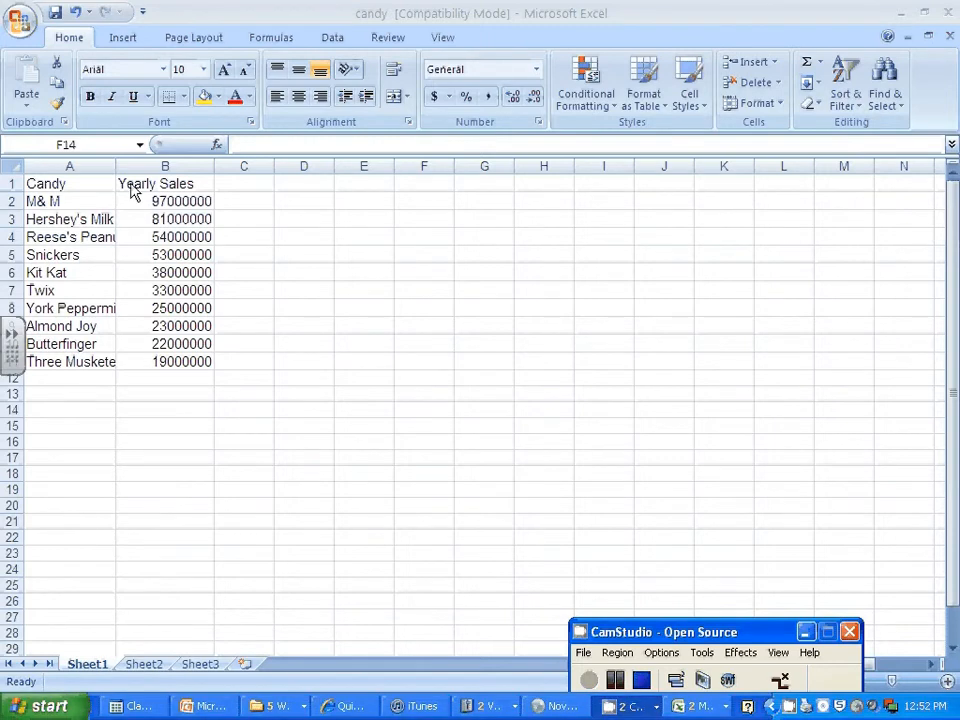
{"action": "mouse_move", "coordinate": [205, 218]}
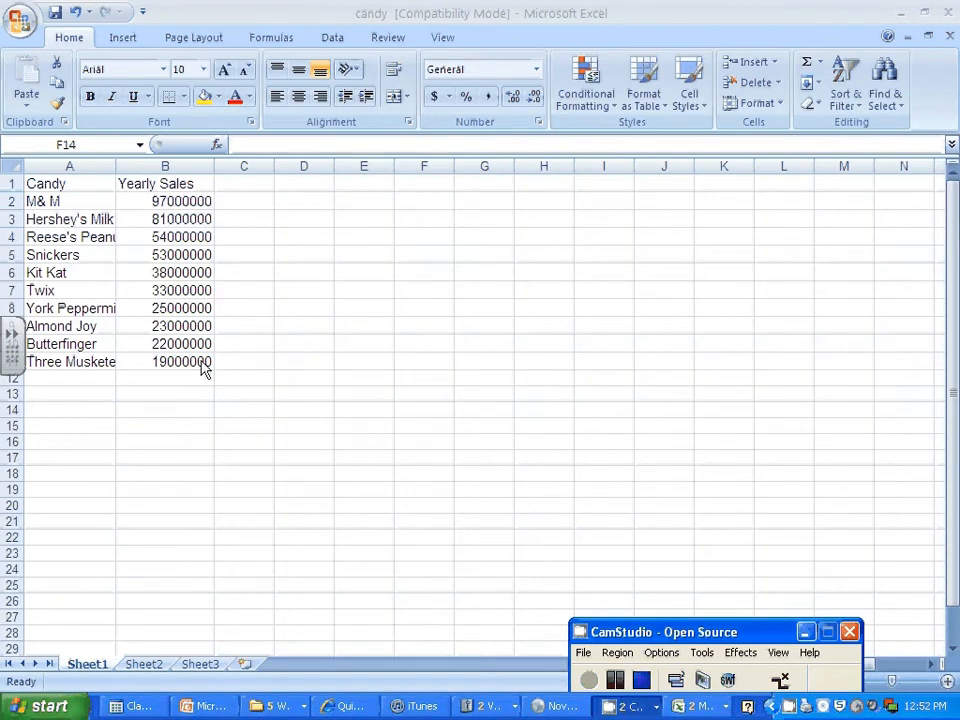
{"action": "mouse_move", "coordinate": [110, 300]}
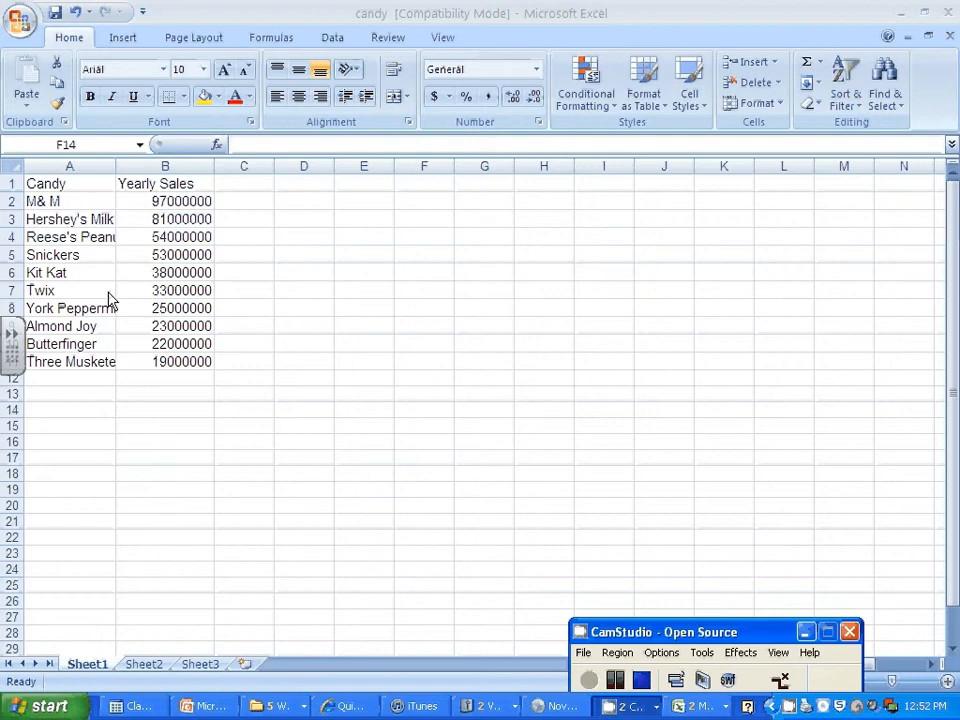
{"action": "mouse_move", "coordinate": [113, 228]}
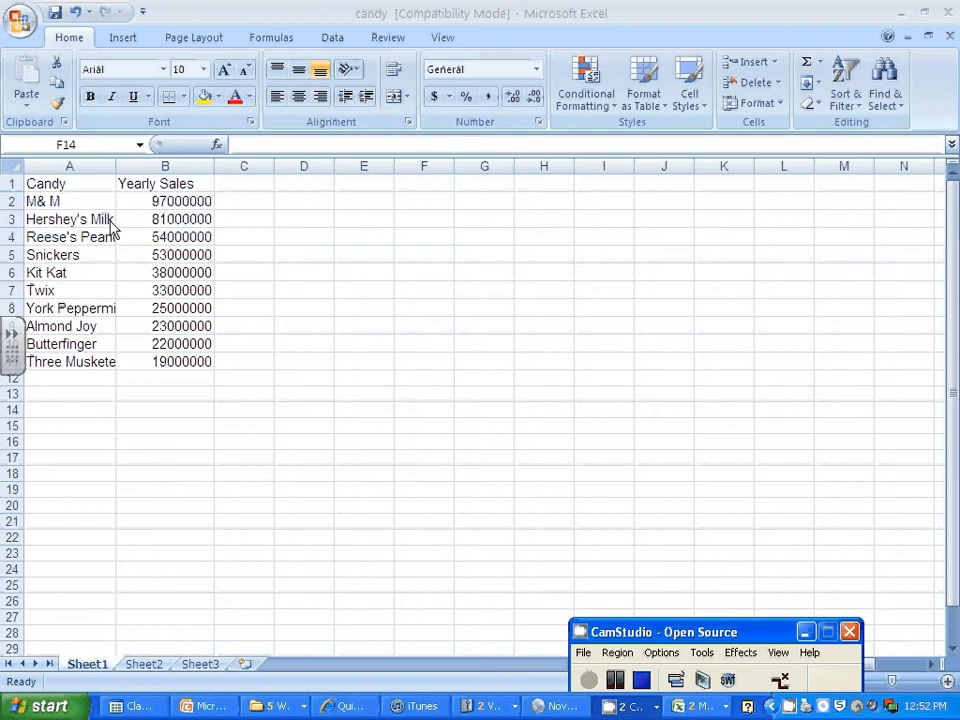
{"action": "mouse_move", "coordinate": [55, 271]}
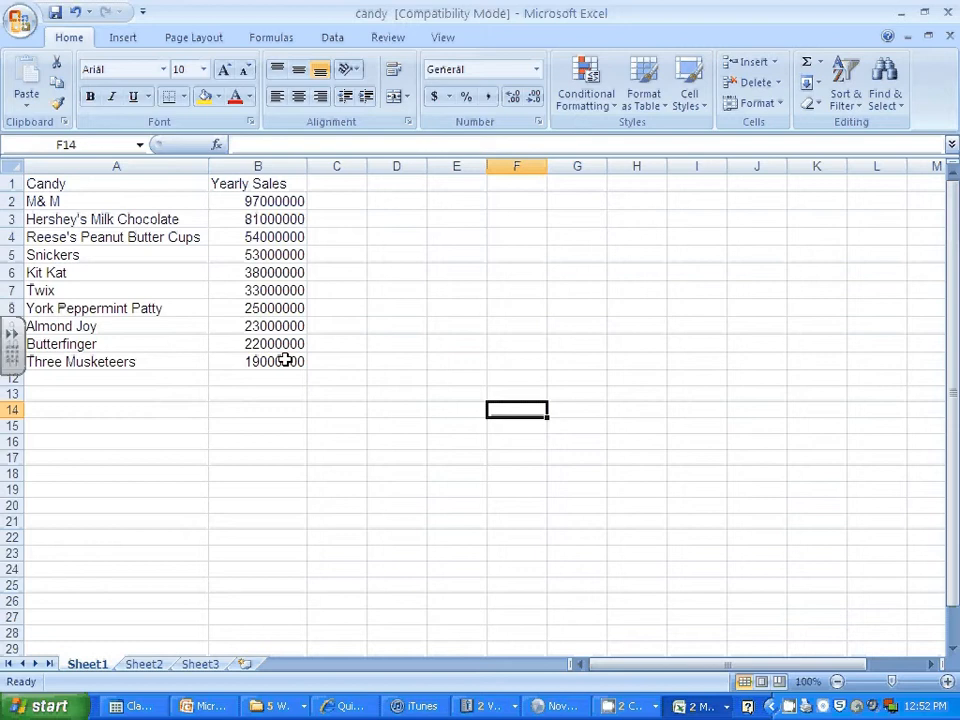
{"action": "mouse_move", "coordinate": [285, 361]}
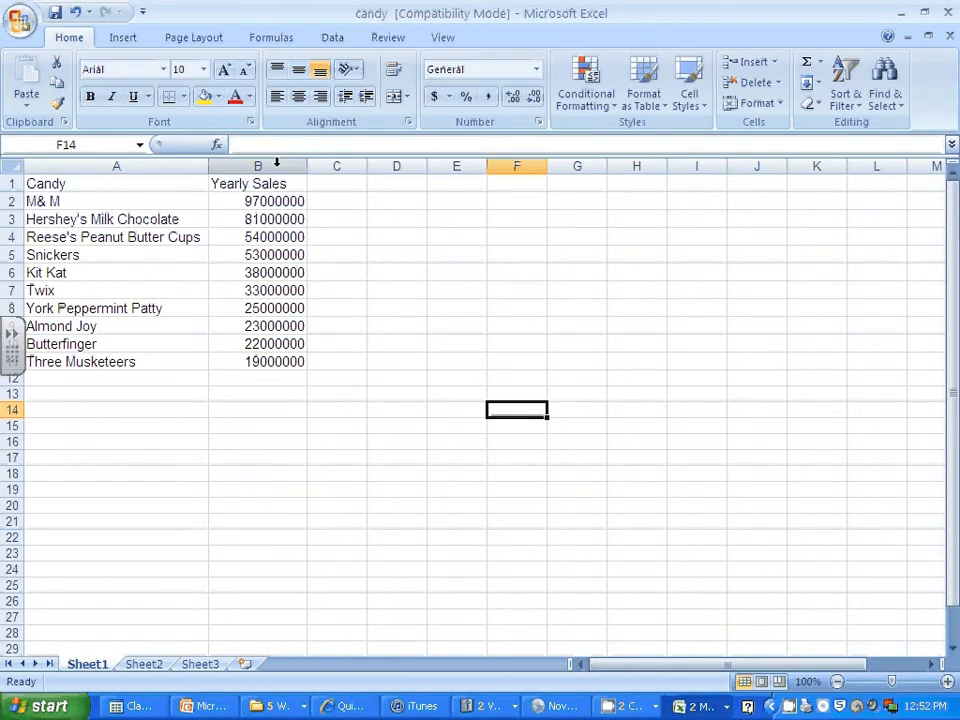
- Format the Yearly Sales column (B) as Currency with 0 decimal places
{"action": "left_click", "coordinate": [258, 166]}
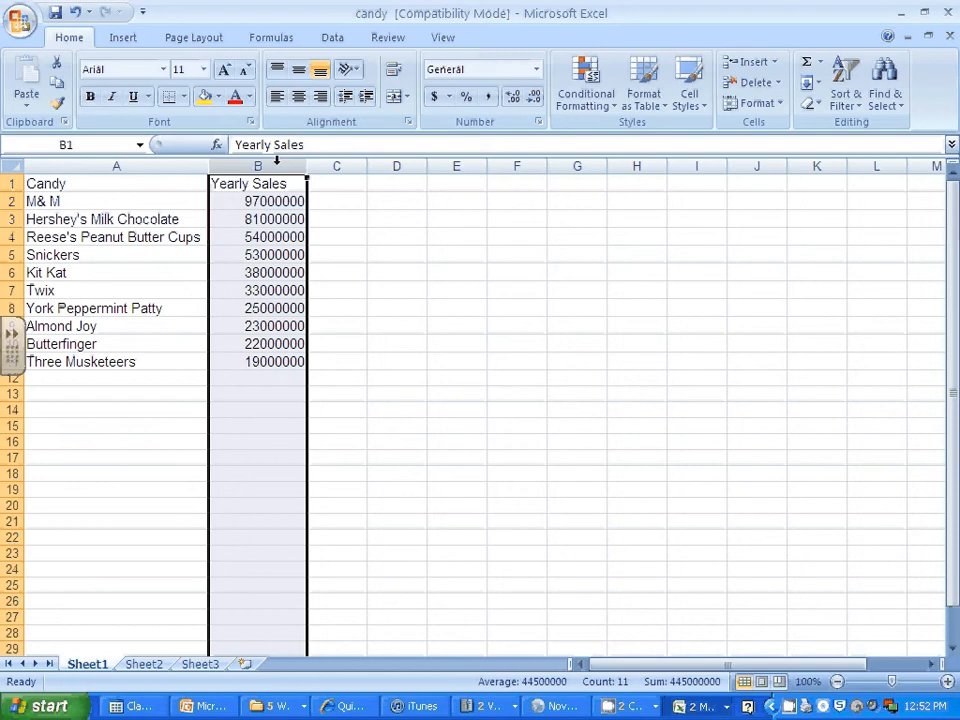
{"action": "mouse_move", "coordinate": [538, 121]}
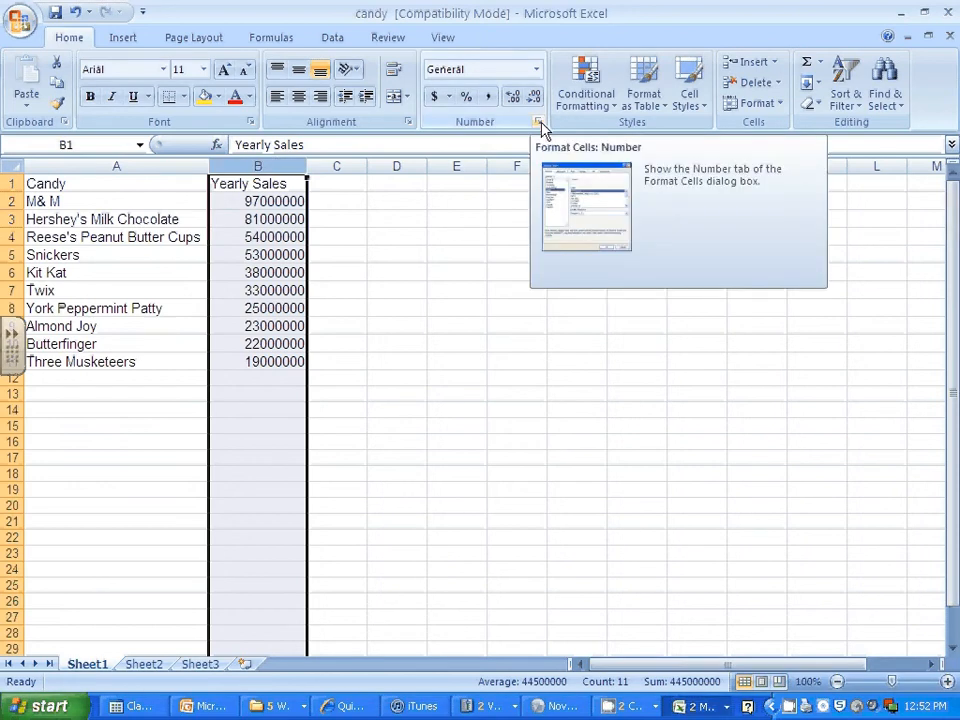
{"action": "left_click", "coordinate": [539, 122]}
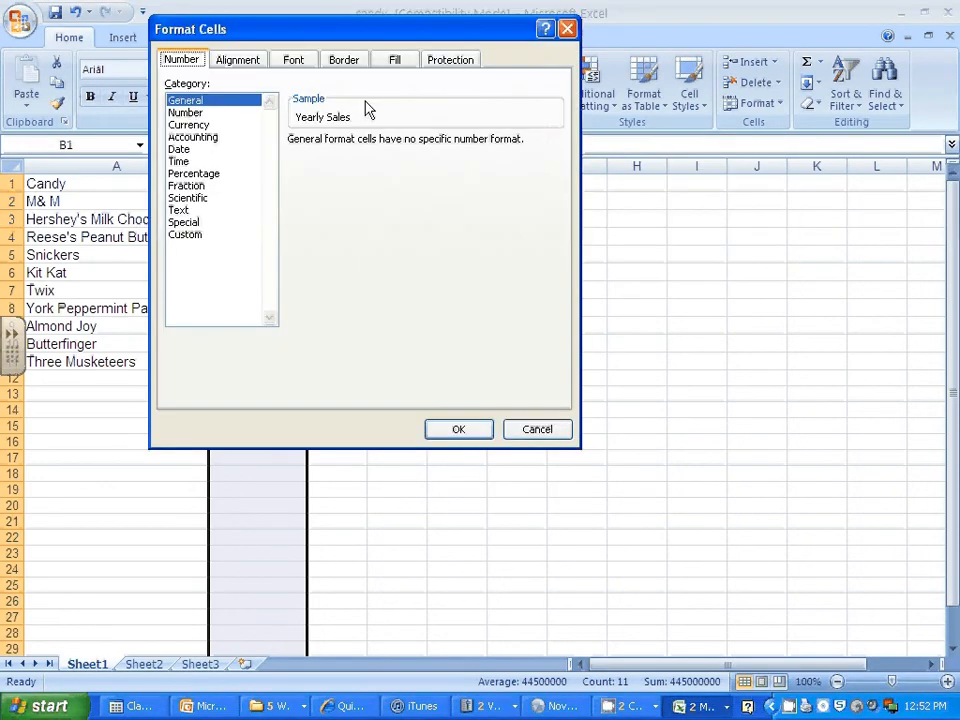
{"action": "mouse_move", "coordinate": [205, 138]}
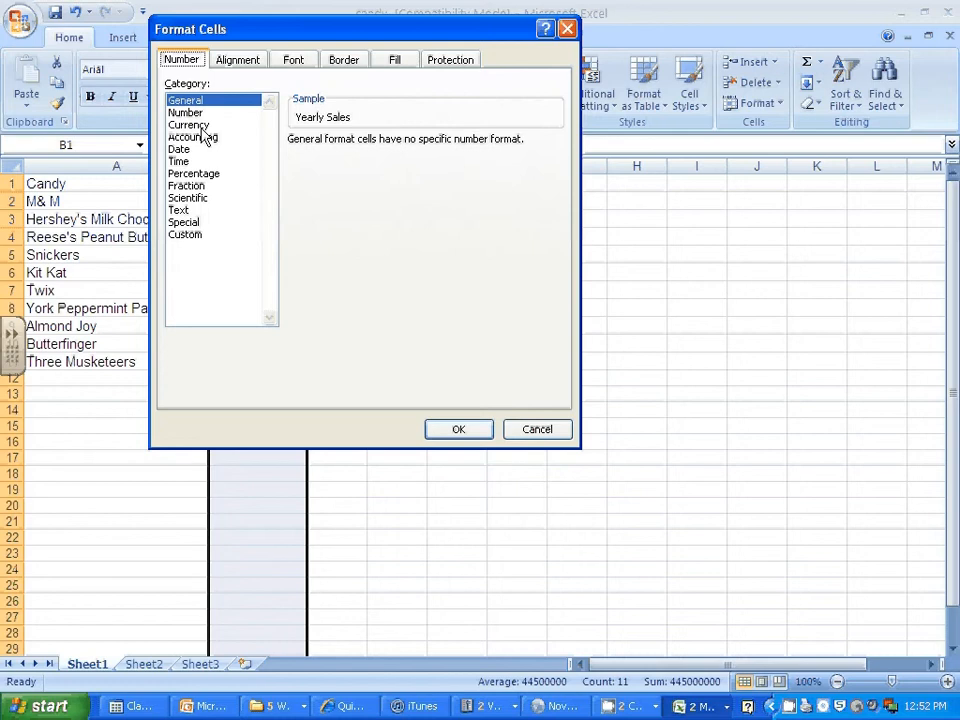
{"action": "left_click", "coordinate": [189, 124]}
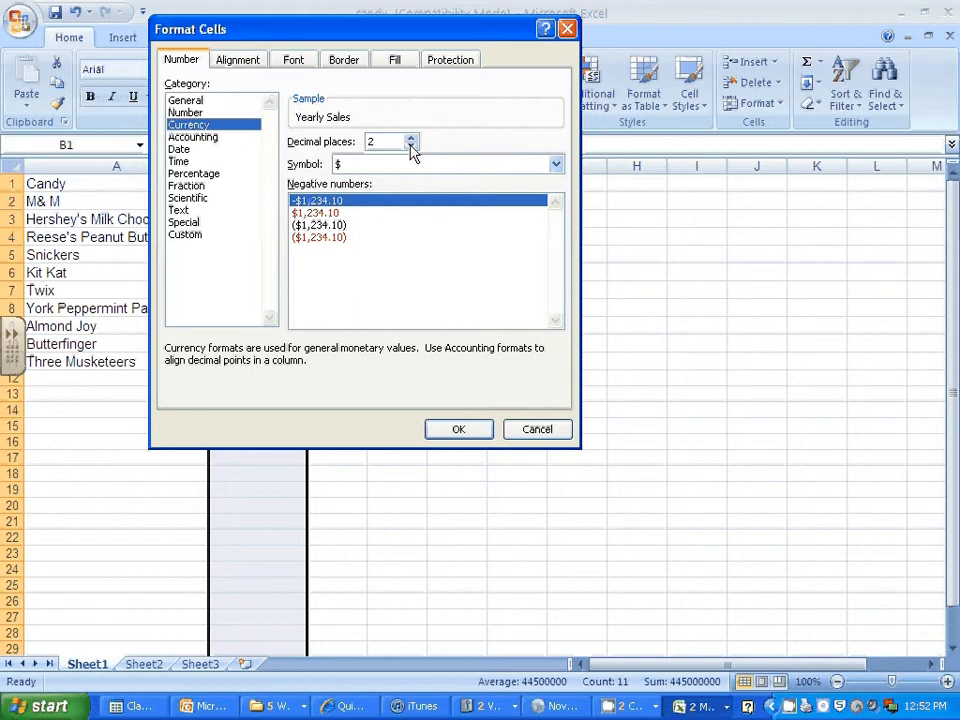
{"action": "left_click", "coordinate": [410, 145]}
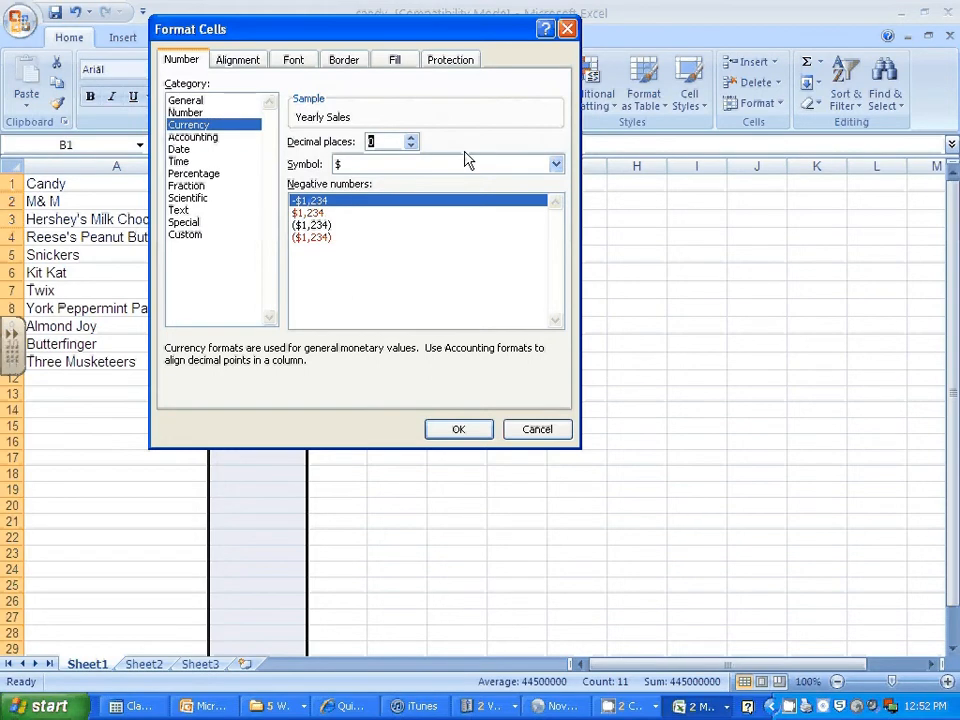
{"action": "mouse_move", "coordinate": [478, 160]}
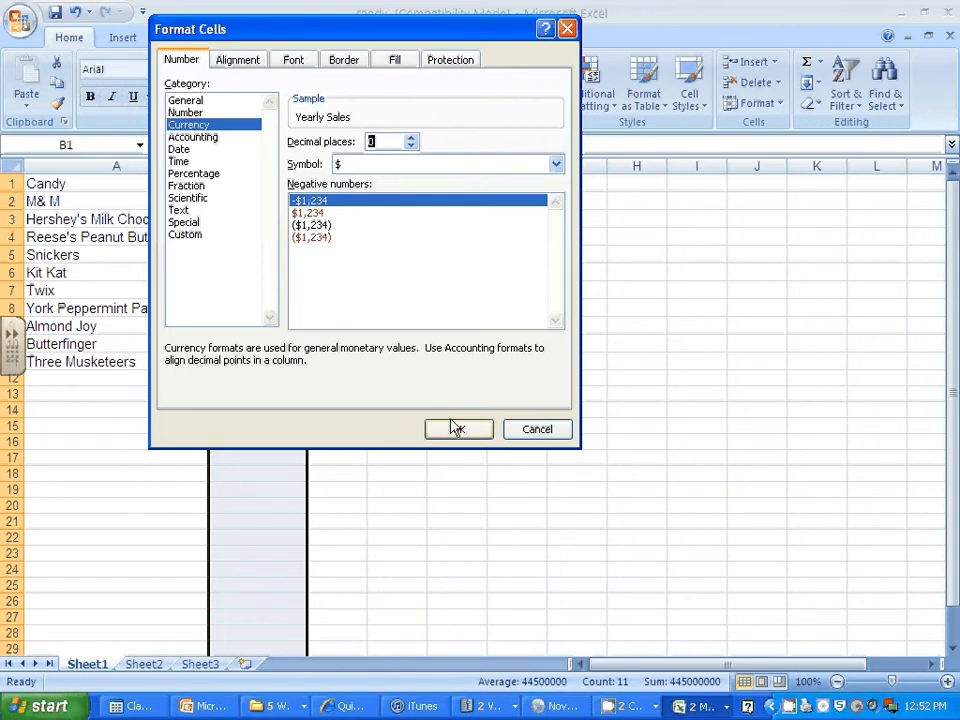
{"action": "left_click", "coordinate": [457, 429]}
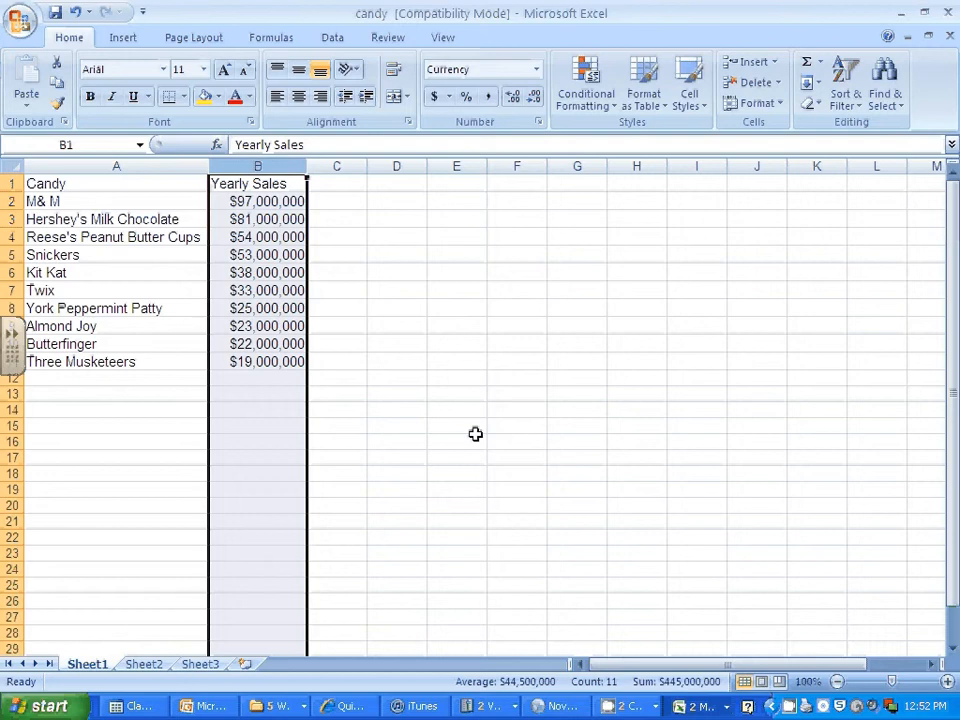
{"action": "mouse_move", "coordinate": [487, 432]}
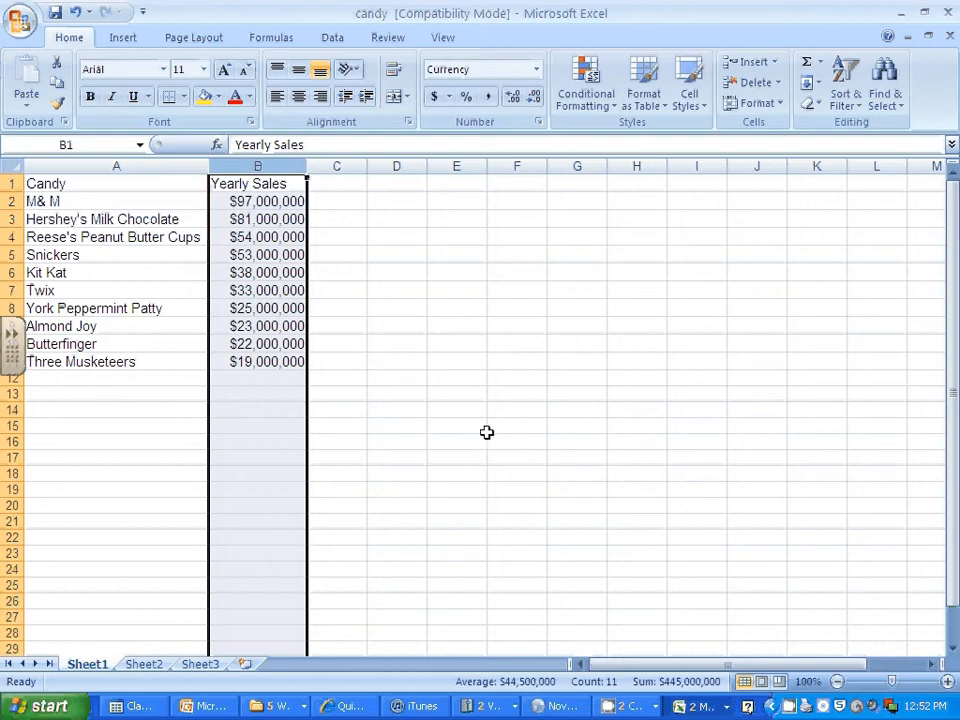
{"action": "mouse_move", "coordinate": [440, 431]}
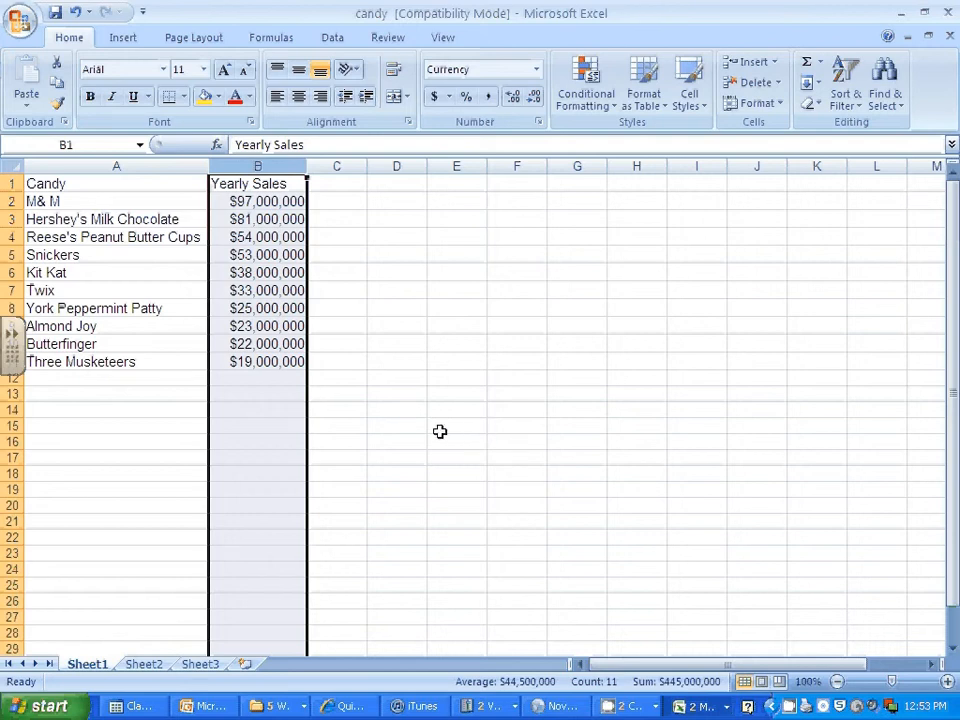
{"action": "mouse_move", "coordinate": [373, 426]}
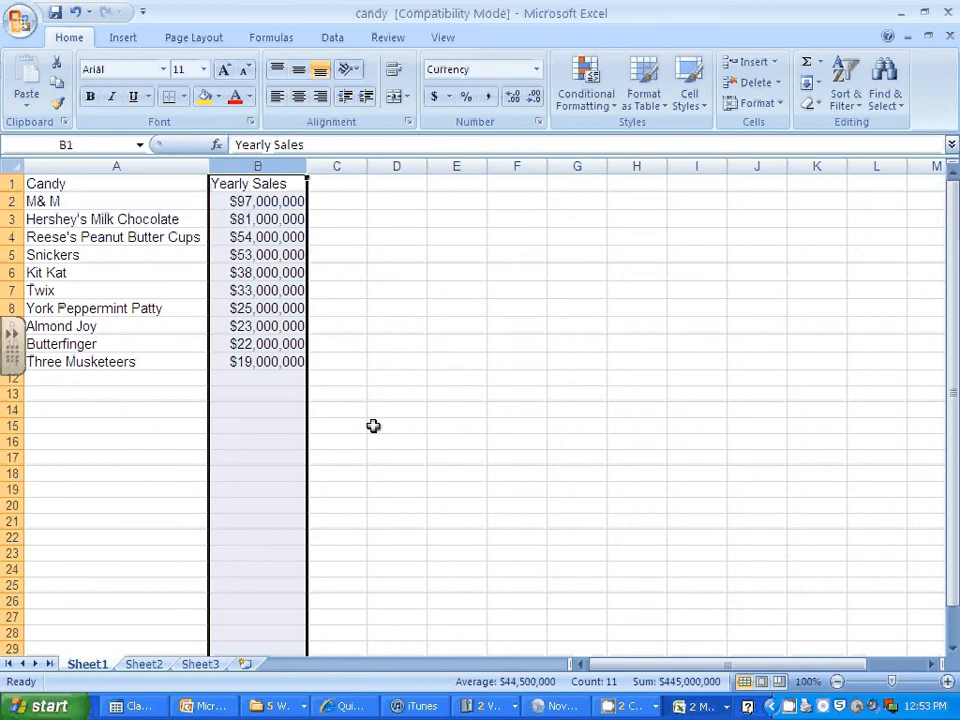
{"action": "left_click", "coordinate": [397, 425]}
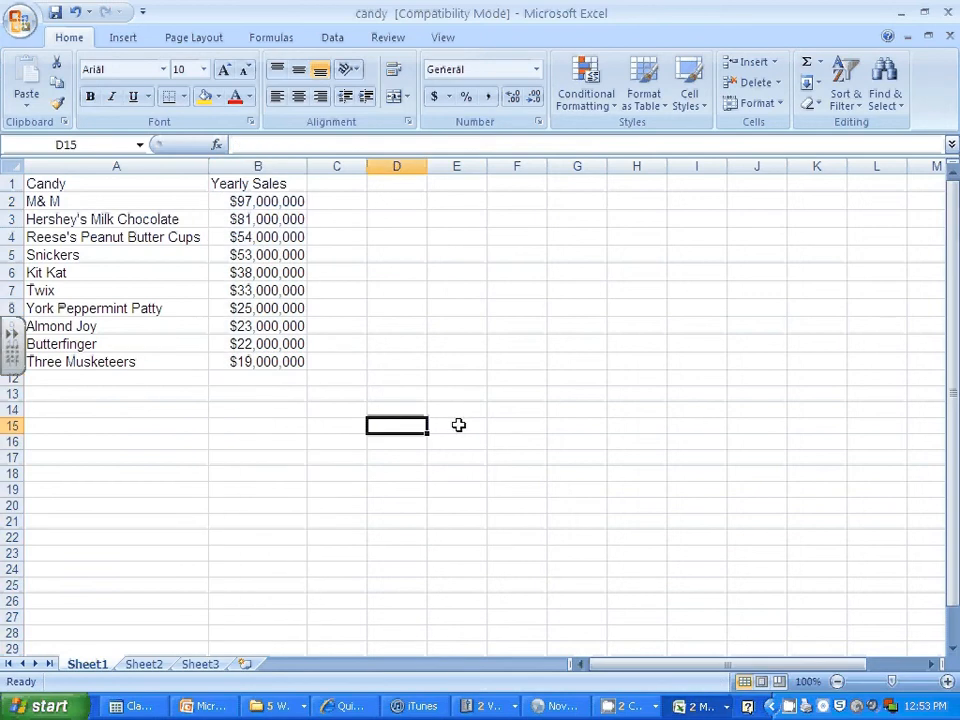
{"action": "mouse_move", "coordinate": [453, 419]}
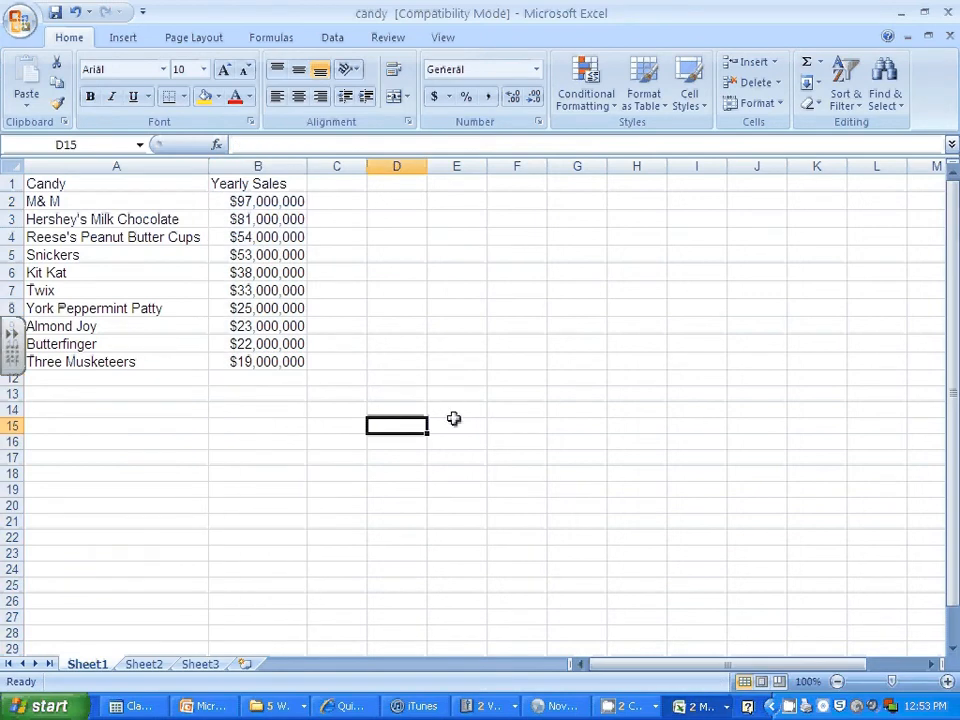
{"action": "mouse_move", "coordinate": [449, 402]}
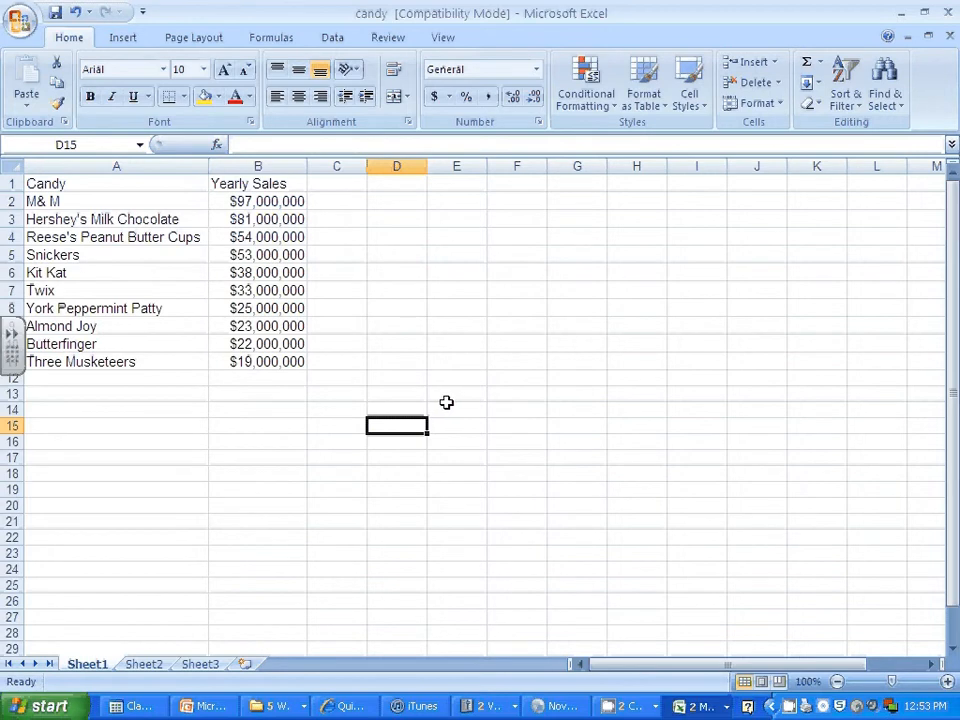
{"action": "mouse_move", "coordinate": [326, 298]}
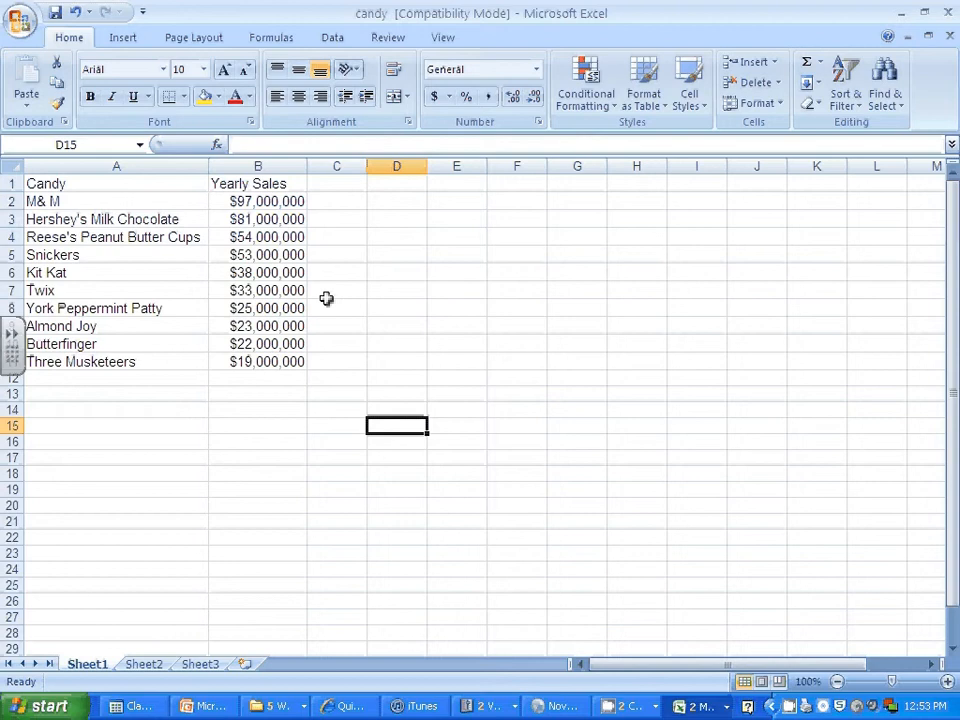
{"action": "mouse_move", "coordinate": [278, 271]}
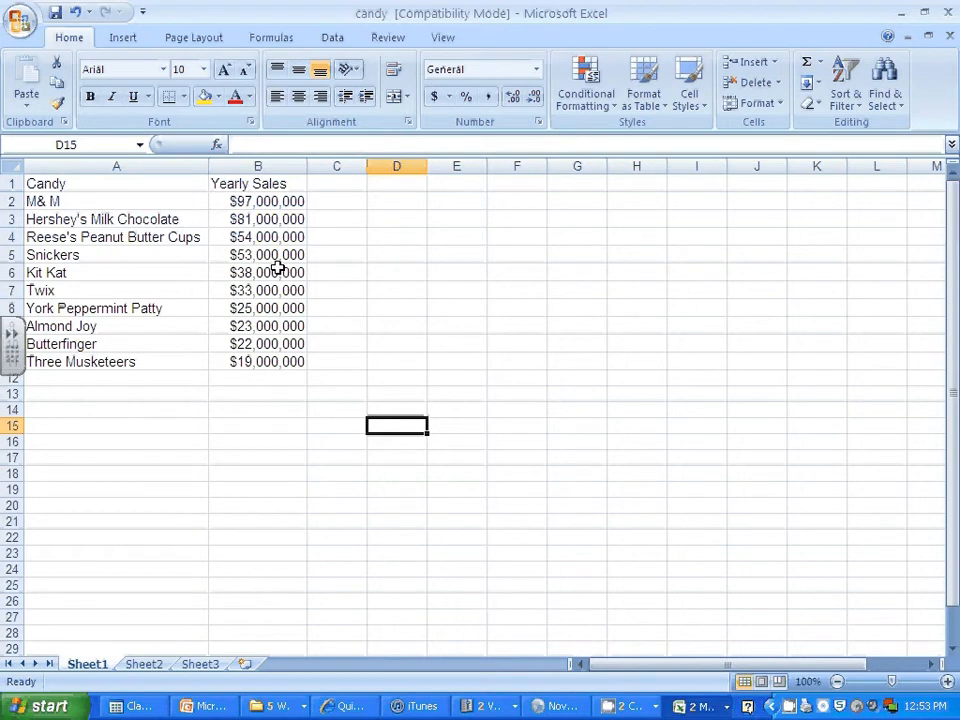
{"action": "mouse_move", "coordinate": [313, 325]}
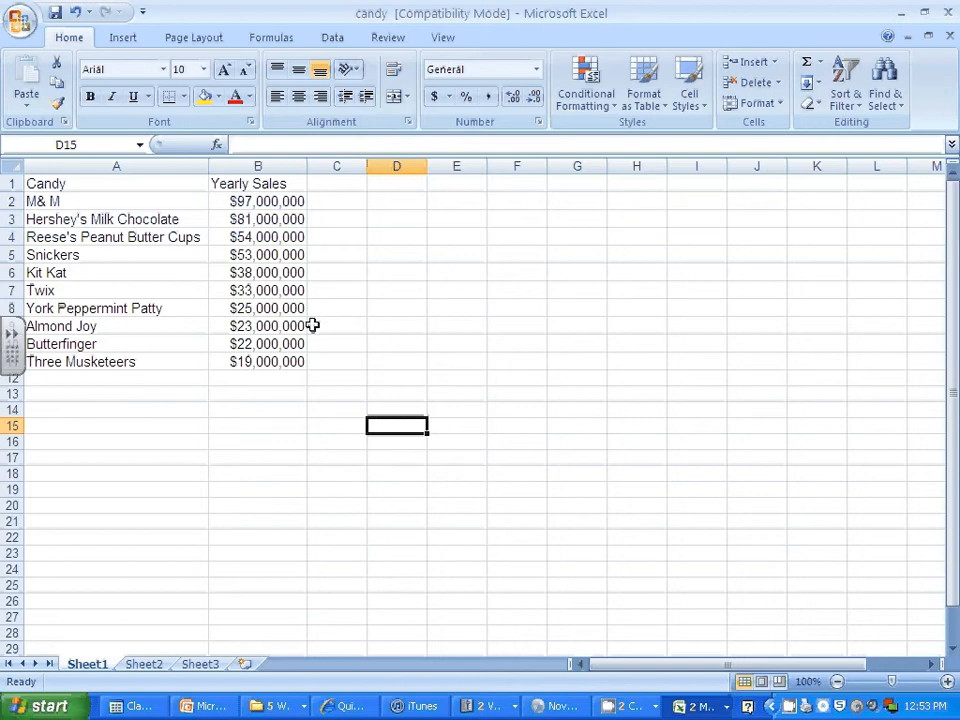
{"action": "mouse_move", "coordinate": [108, 219]}
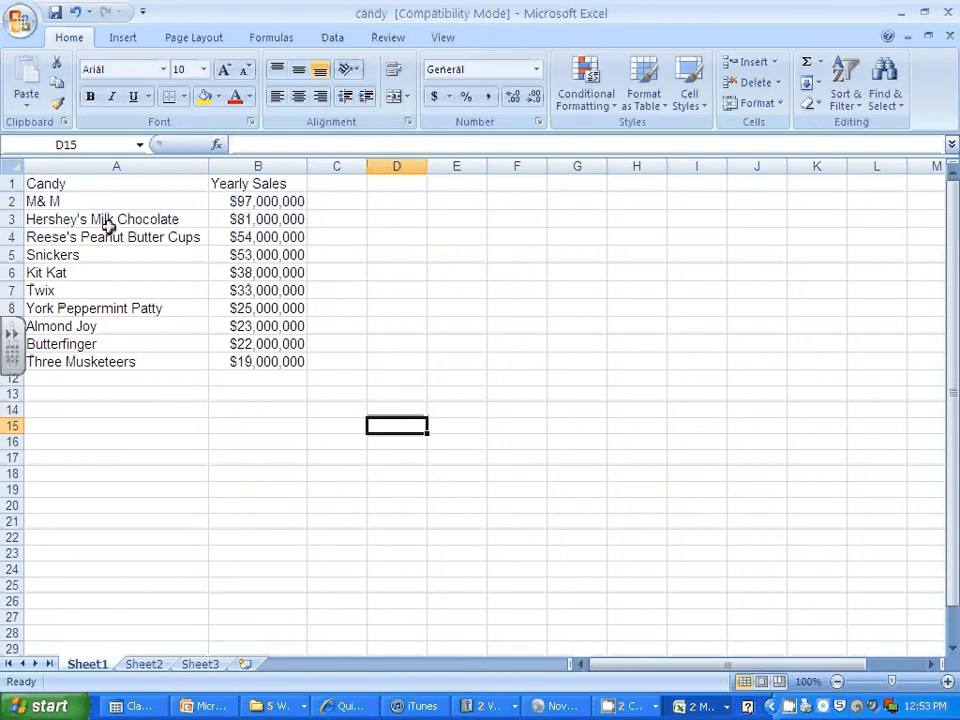
{"action": "mouse_move", "coordinate": [47, 183]}
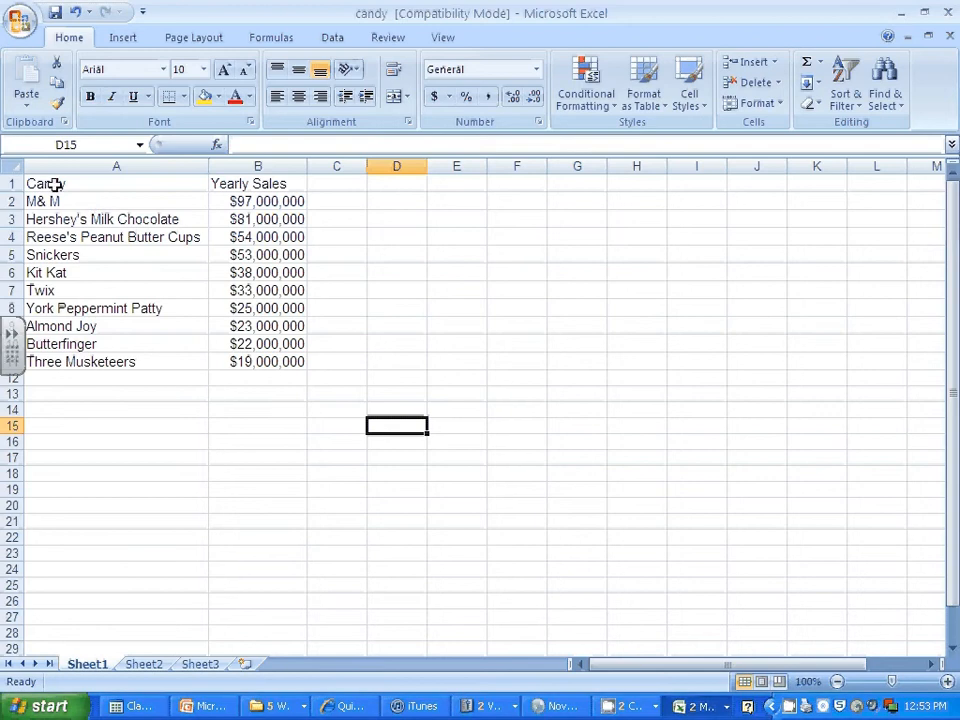
- Select cells A2 to B11, the candy names and sales without headers
{"action": "left_click_drag", "start_coordinate": [43, 201], "coordinate": [258, 219]}
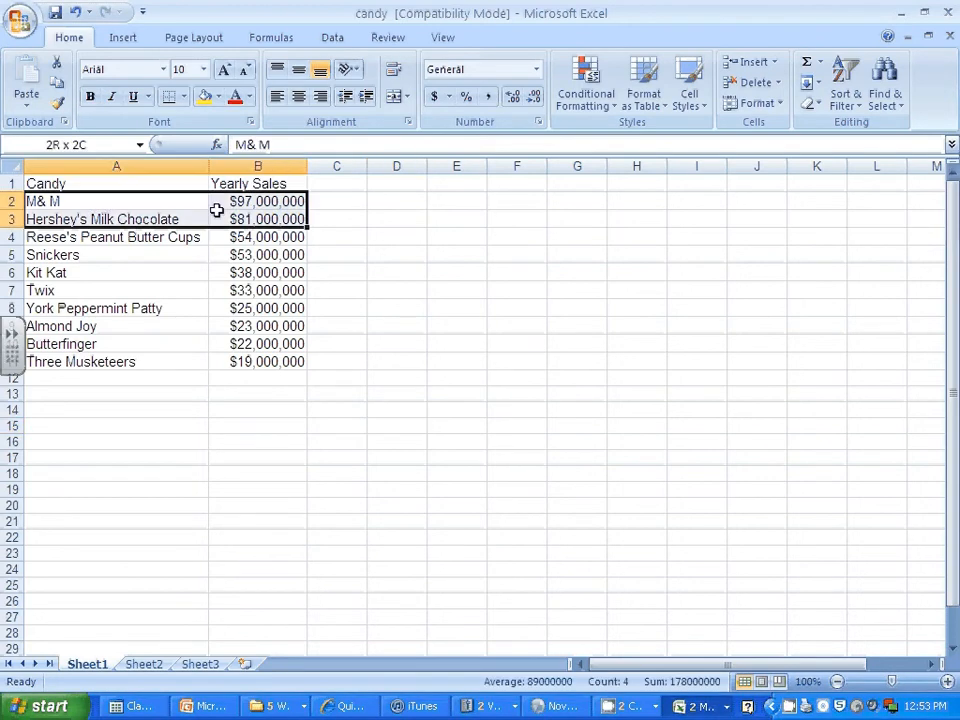
{"action": "left_click_drag", "start_coordinate": [216, 210], "coordinate": [216, 361]}
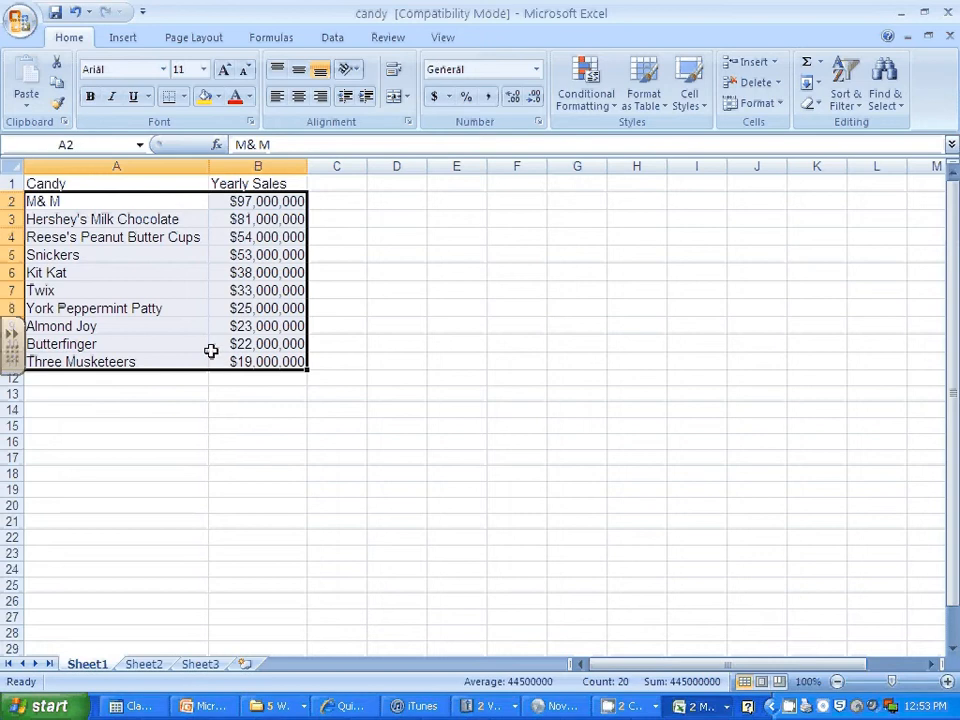
{"action": "mouse_move", "coordinate": [150, 55]}
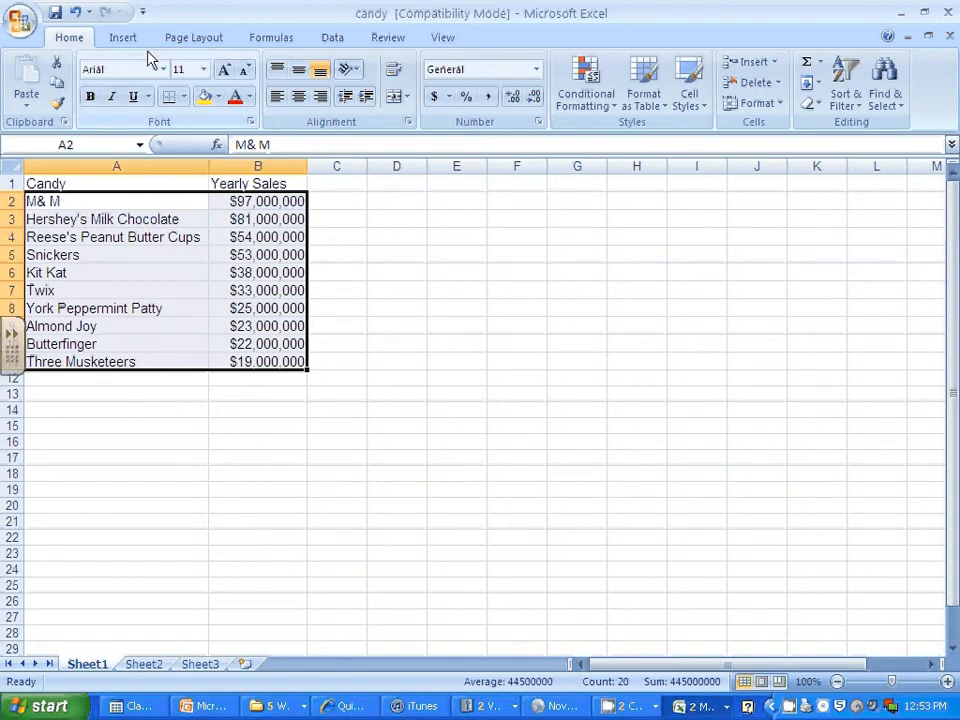
- Insert an Exploded pie in 3-D chart of the selected sales data
{"action": "left_click", "coordinate": [122, 37]}
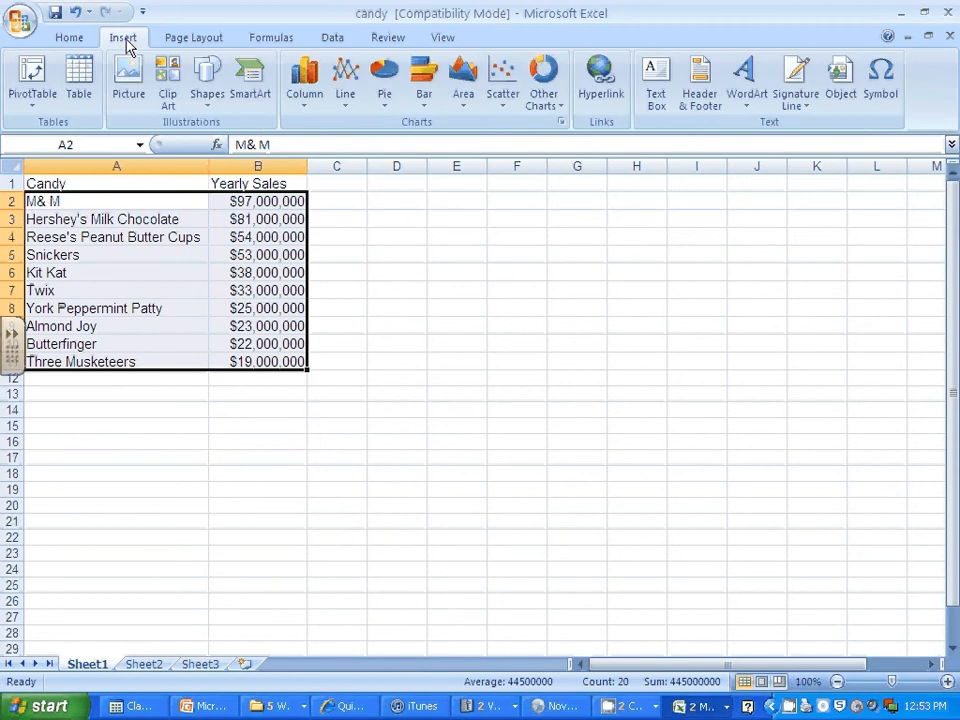
{"action": "mouse_move", "coordinate": [193, 37]}
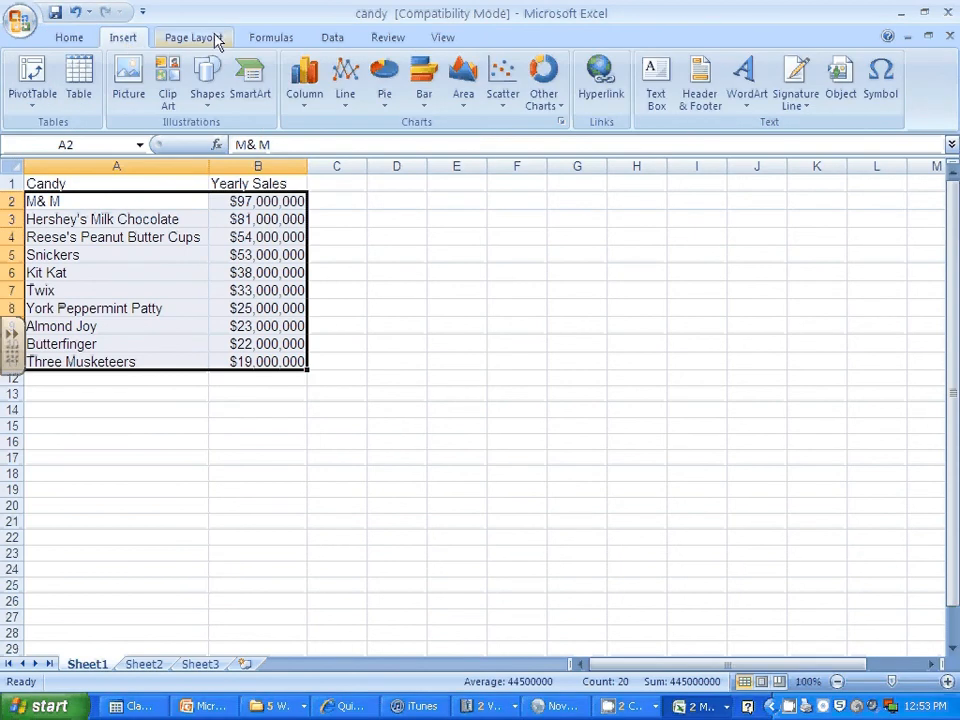
{"action": "mouse_move", "coordinate": [384, 82]}
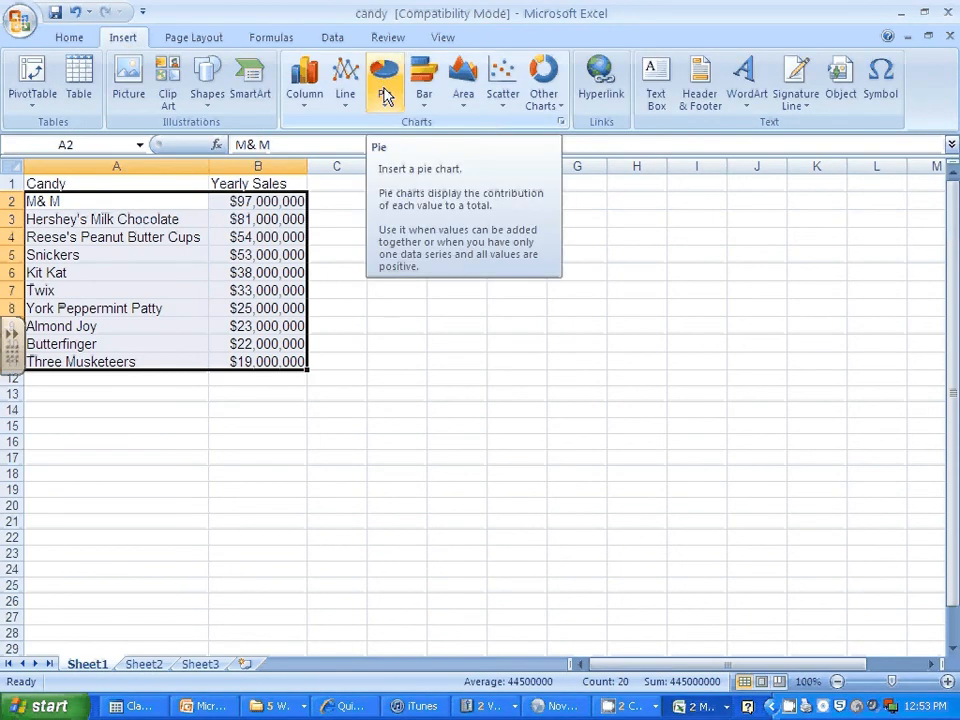
{"action": "left_click", "coordinate": [384, 80]}
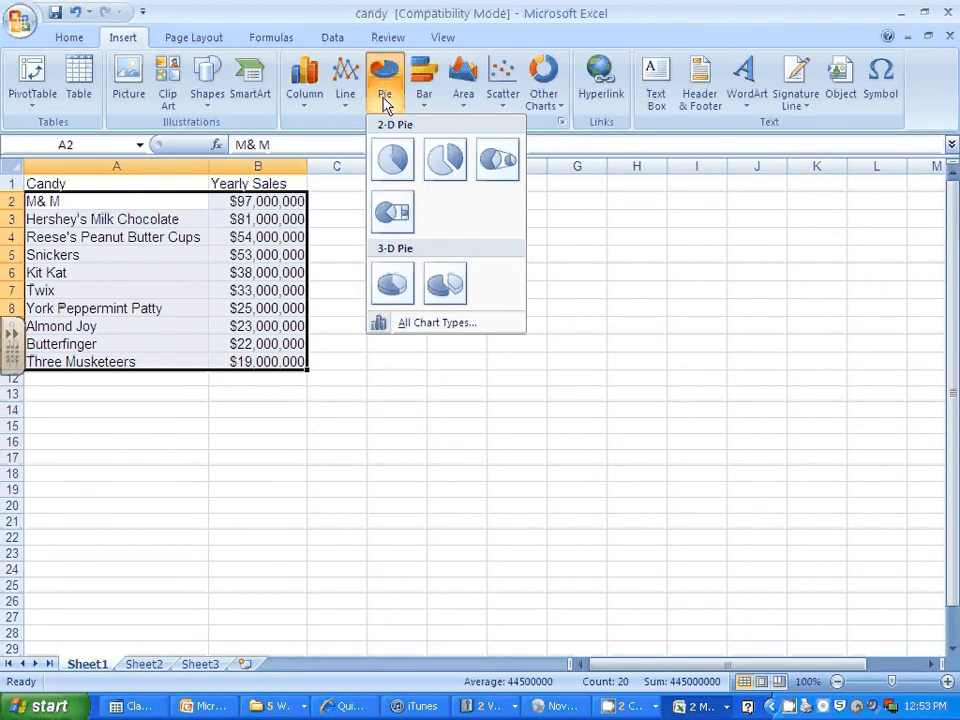
{"action": "mouse_move", "coordinate": [445, 282]}
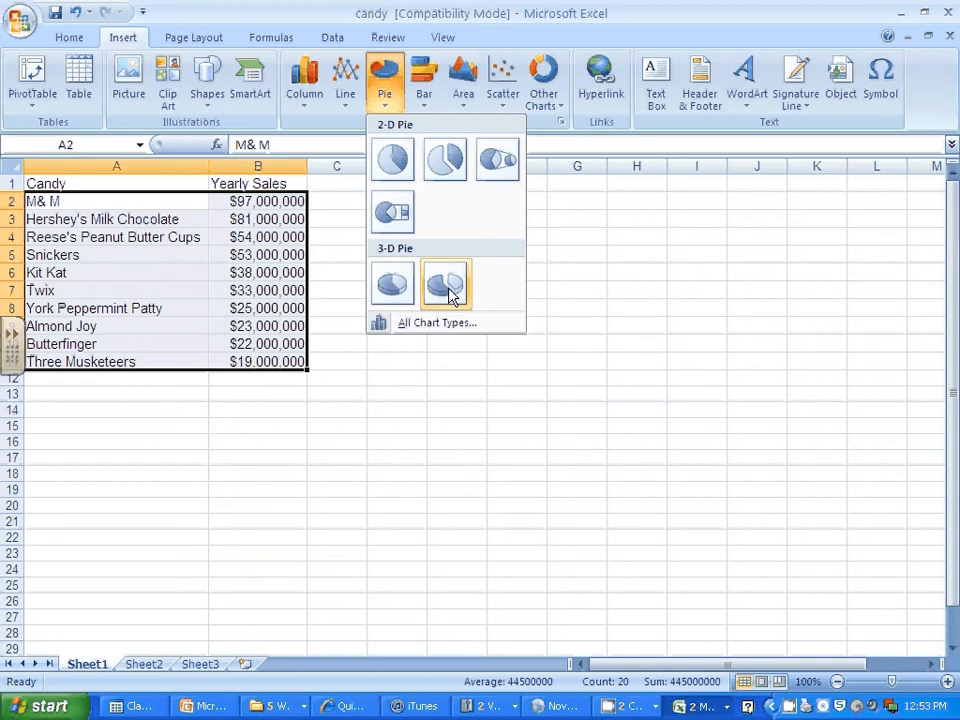
{"action": "left_click", "coordinate": [446, 283]}
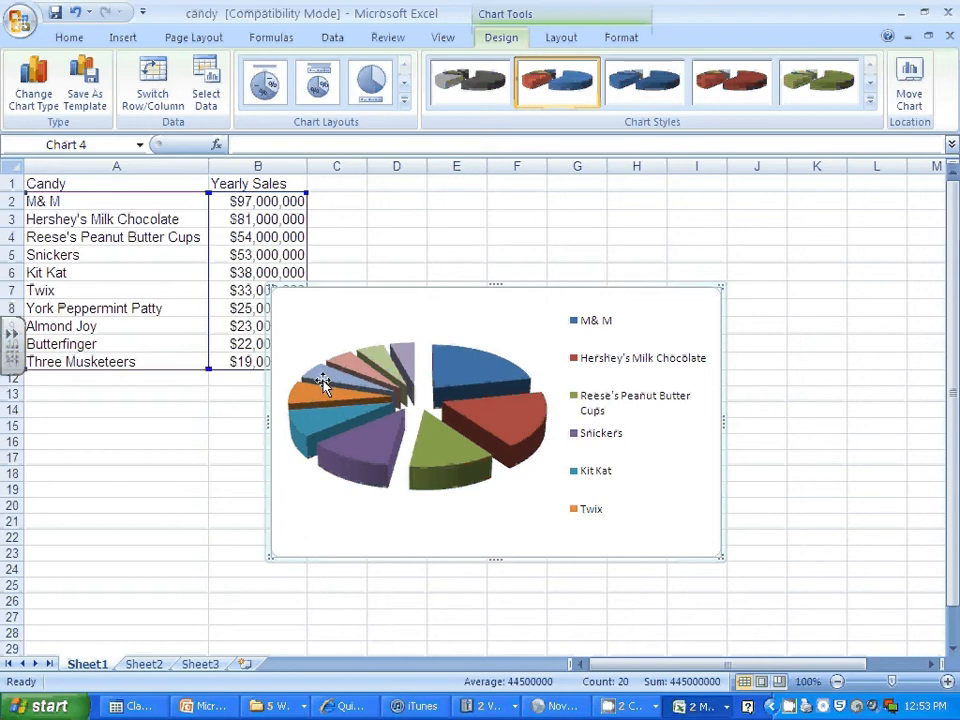
{"action": "mouse_move", "coordinate": [603, 308]}
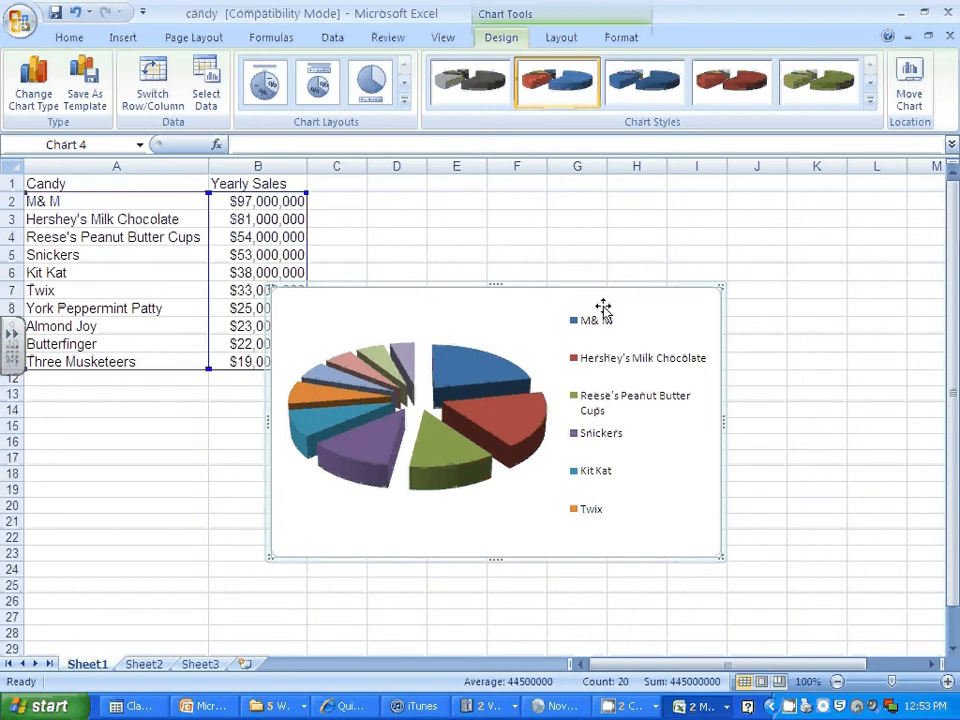
{"action": "mouse_move", "coordinate": [571, 290]}
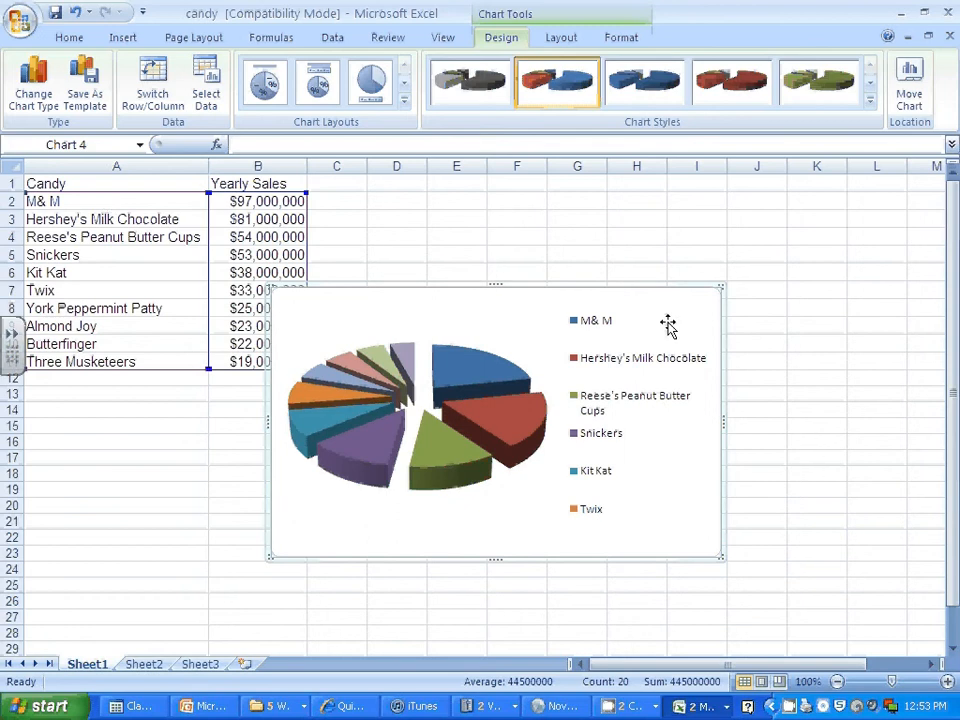
{"action": "mouse_move", "coordinate": [805, 263]}
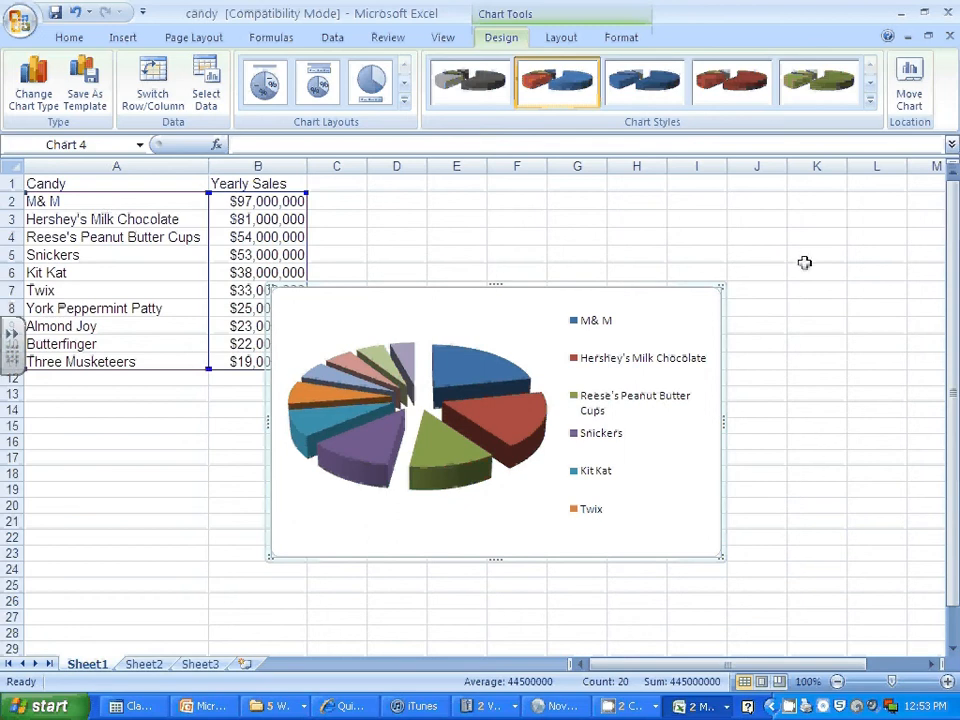
{"action": "mouse_move", "coordinate": [648, 270]}
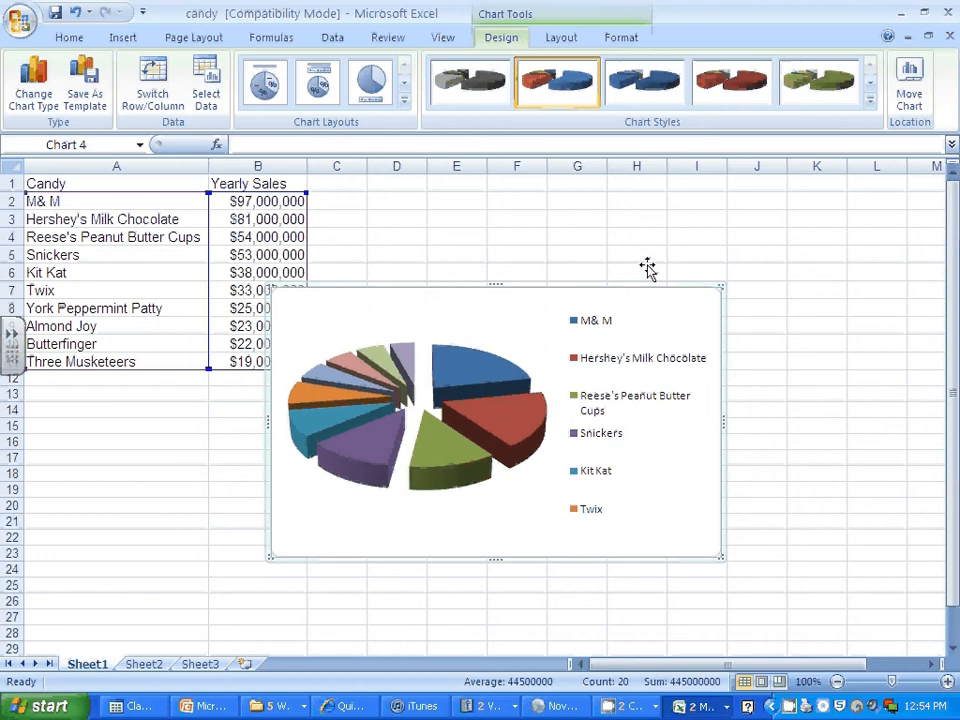
{"action": "mouse_move", "coordinate": [605, 290]}
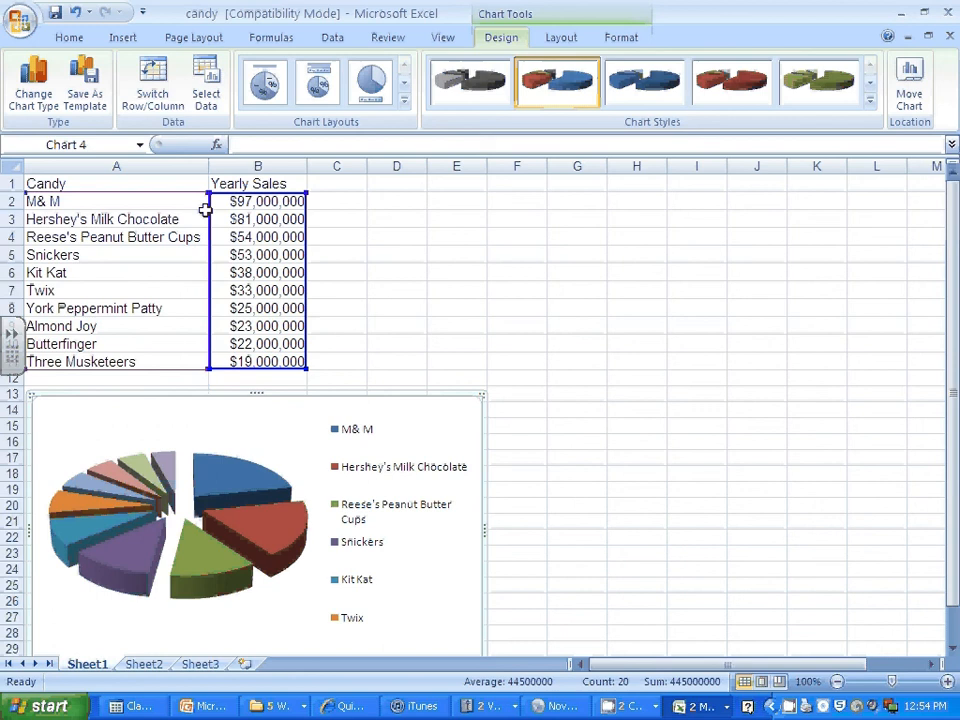
- Deselect the chart and show the Office Button print choices
{"action": "left_click", "coordinate": [336, 290]}
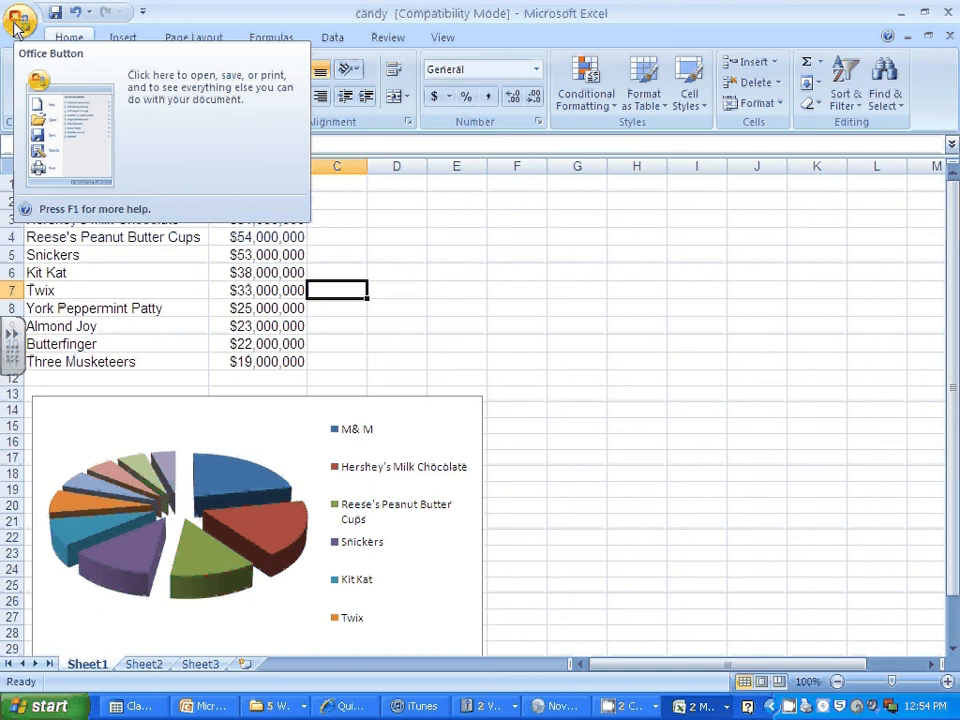
{"action": "left_click", "coordinate": [58, 270]}
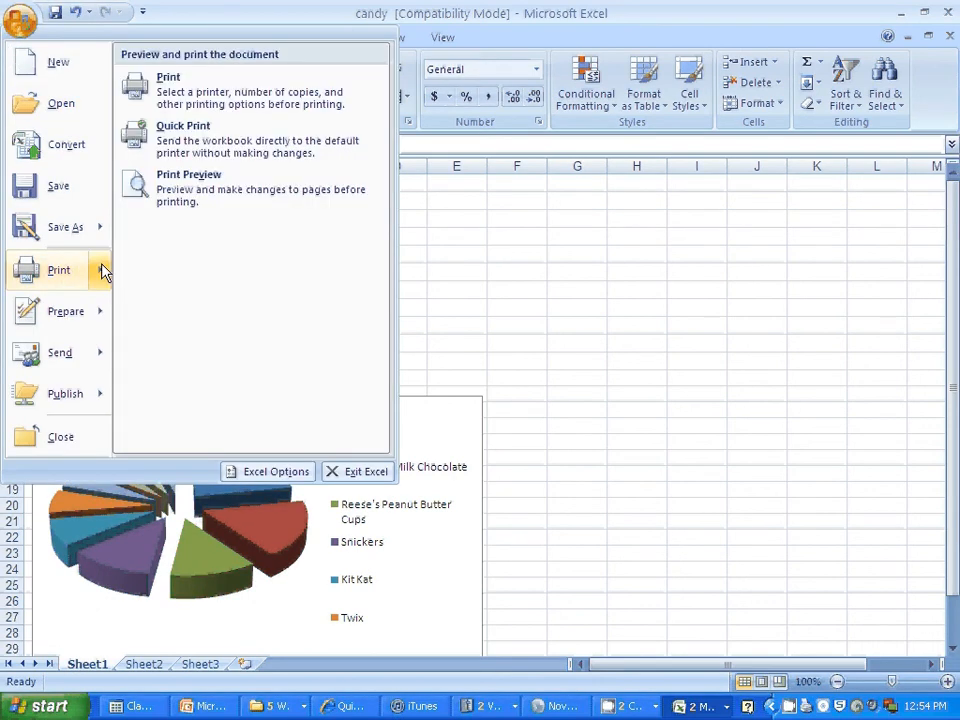
- Preview the table and pie chart on one printed page, then return to the sheet
{"action": "left_click", "coordinate": [189, 188]}
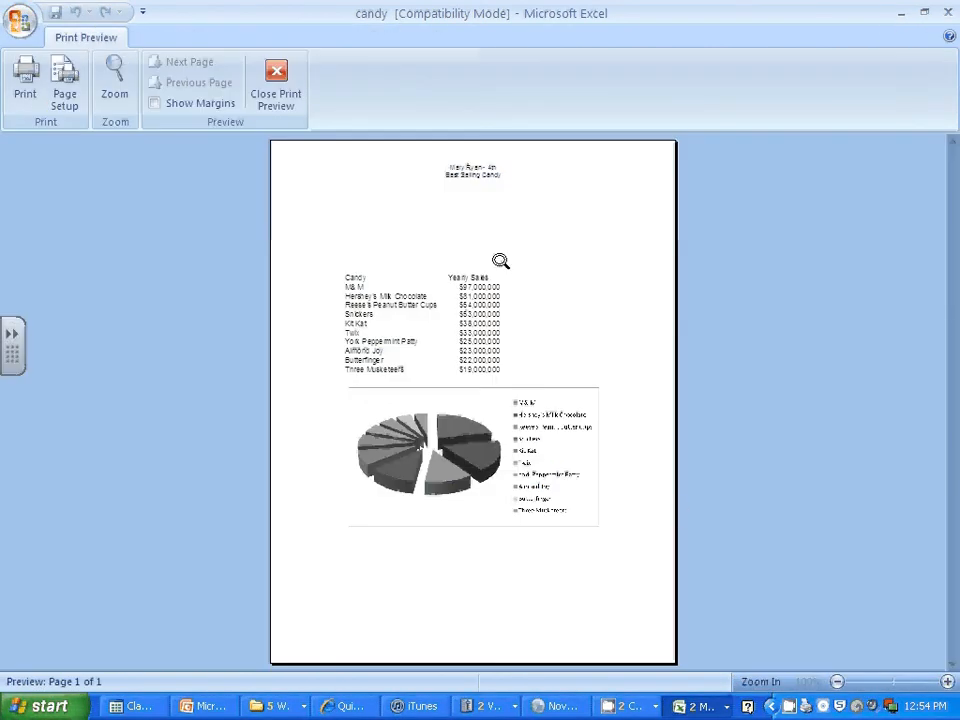
{"action": "mouse_move", "coordinate": [485, 180]}
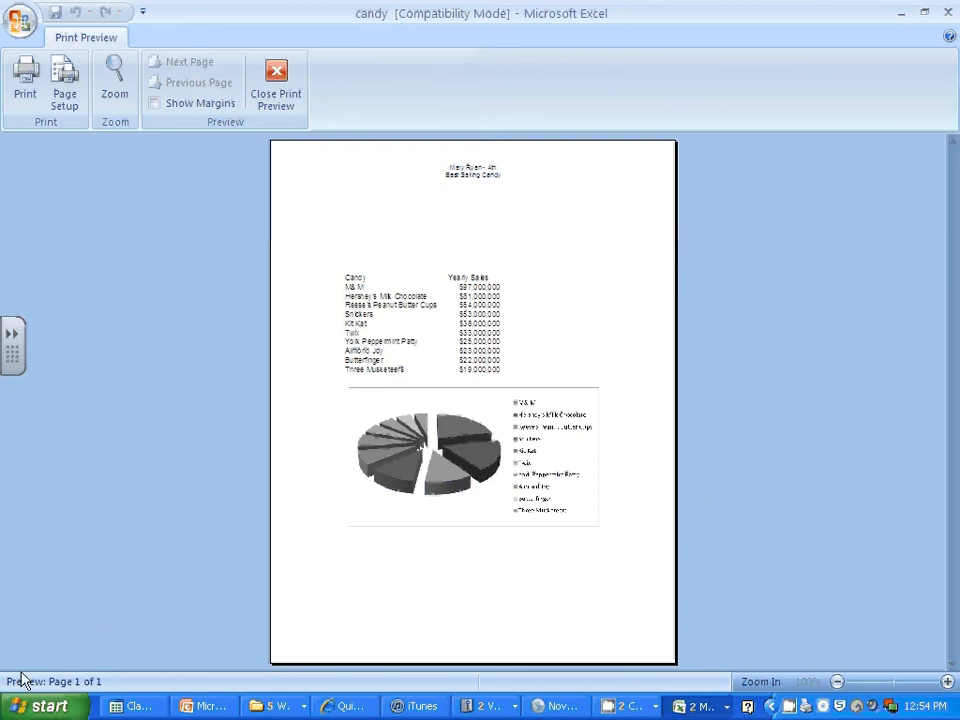
{"action": "mouse_move", "coordinate": [123, 574]}
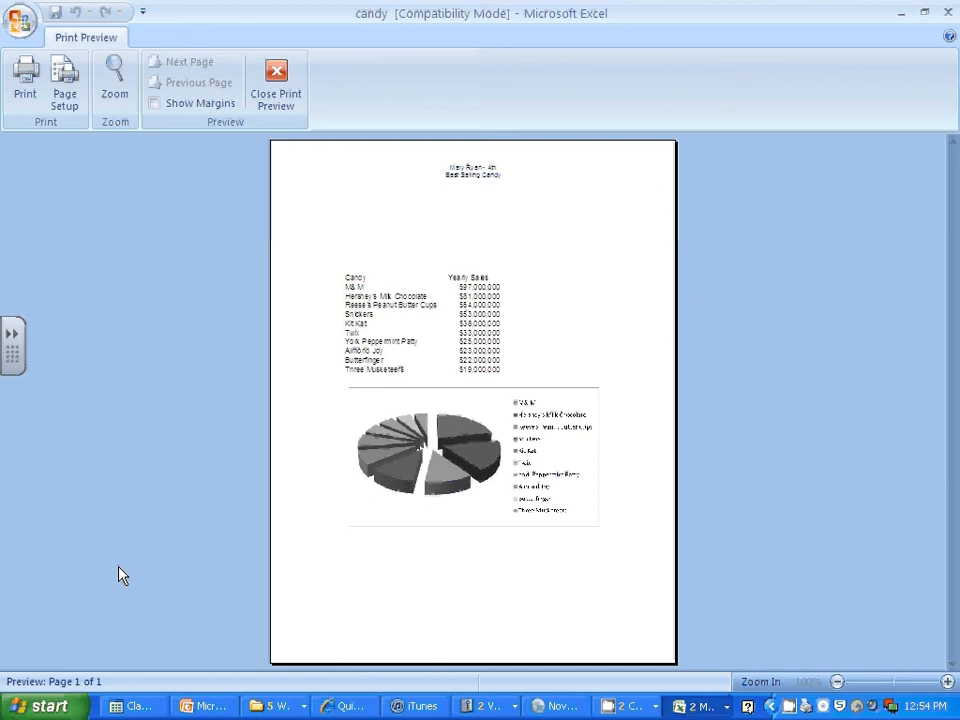
{"action": "mouse_move", "coordinate": [130, 519]}
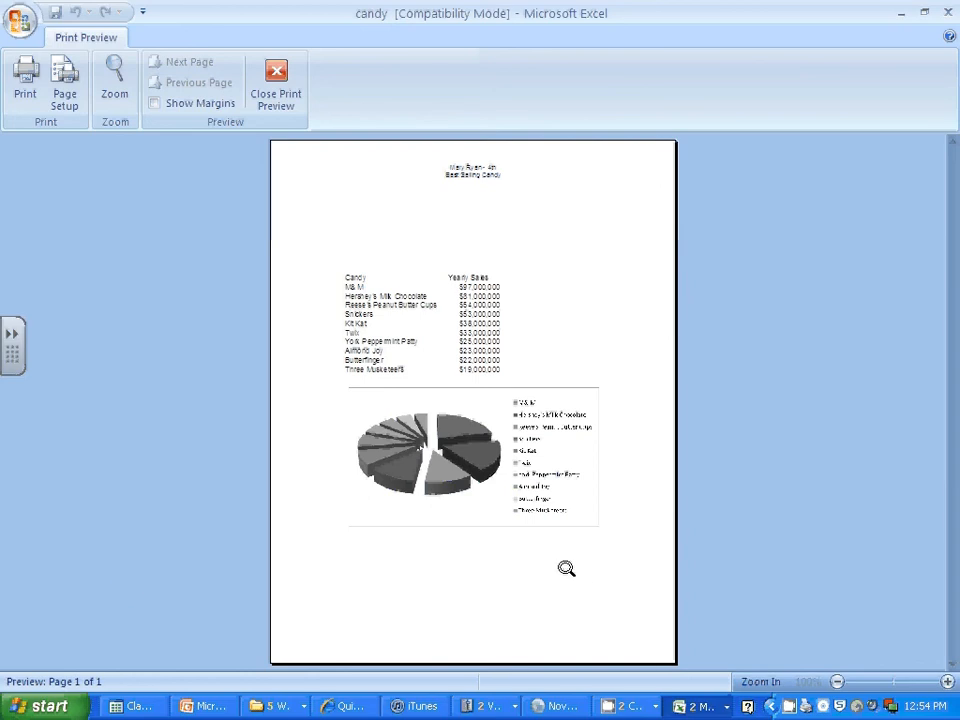
{"action": "mouse_move", "coordinate": [552, 567]}
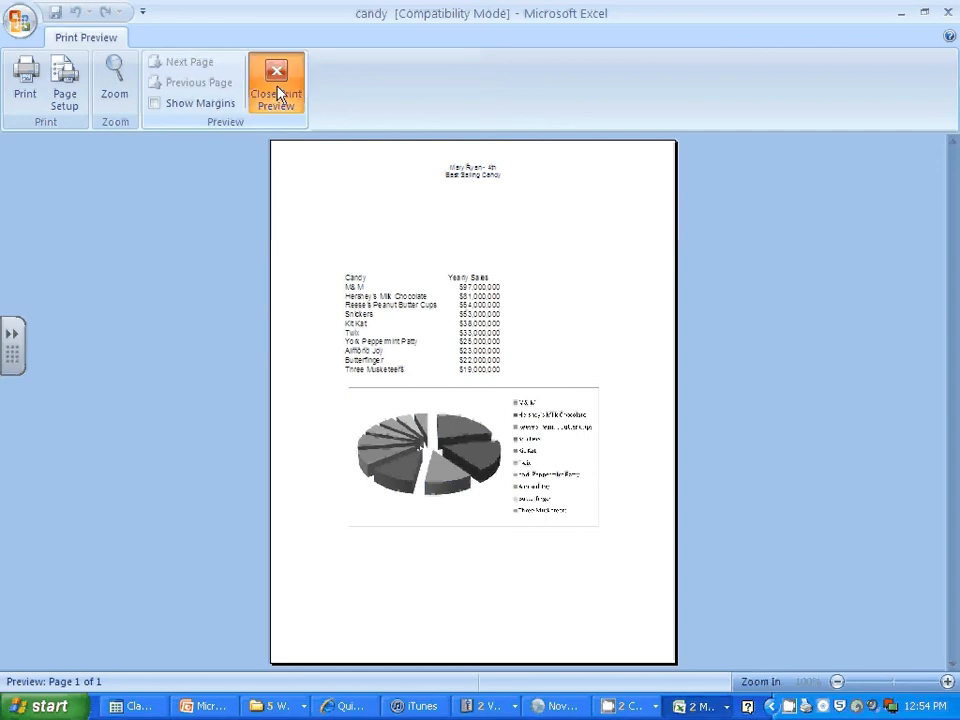
{"action": "left_click", "coordinate": [275, 83]}
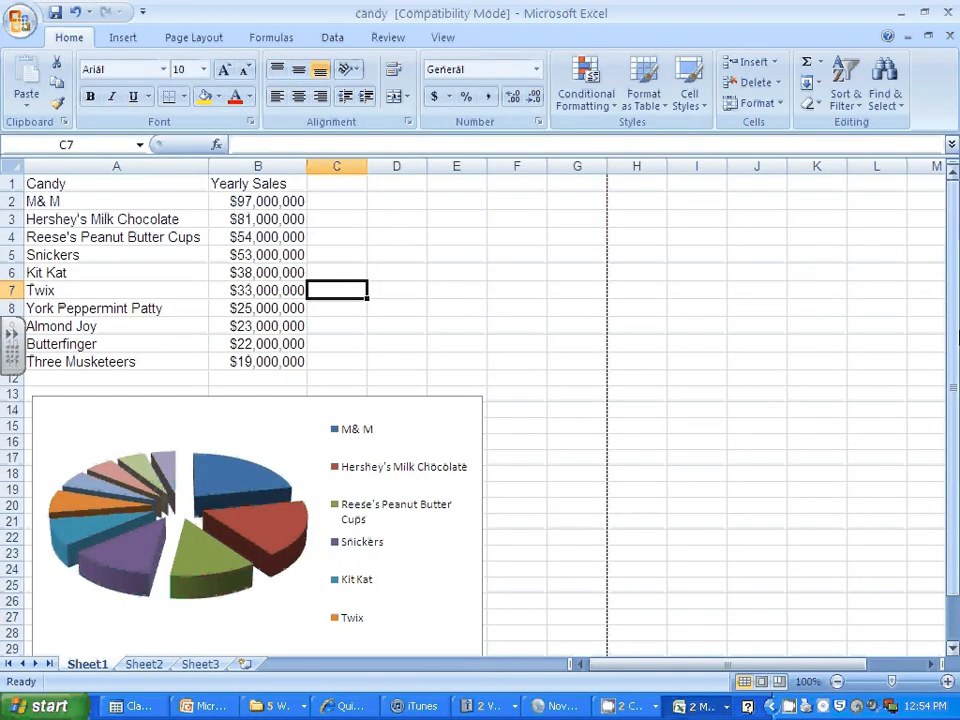
{"action": "scroll", "scroll_direction": "down", "scroll_amount": 3}
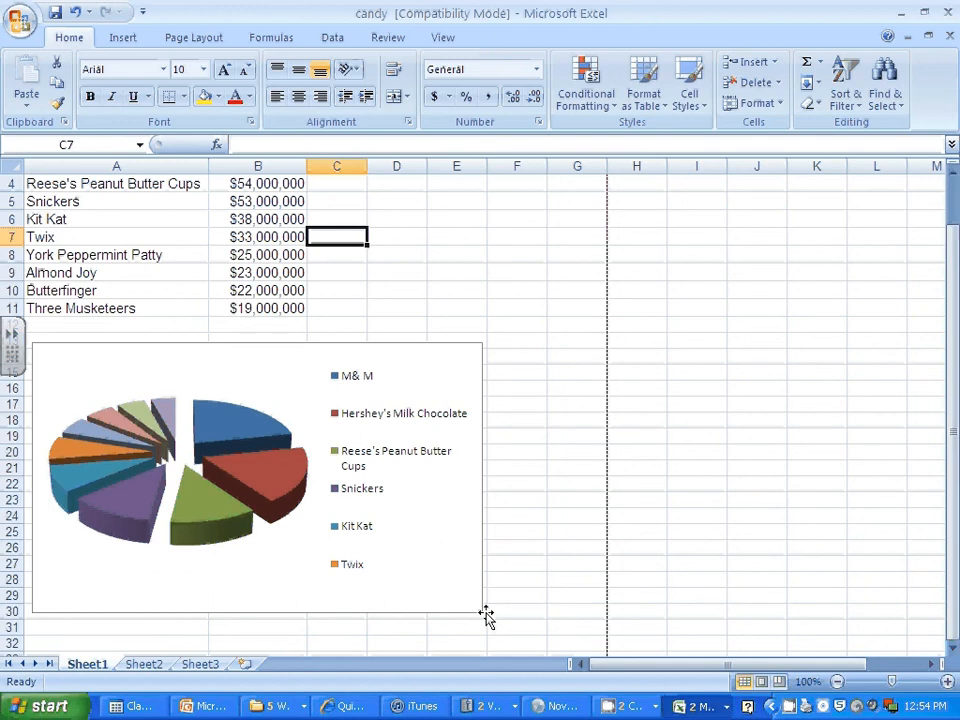